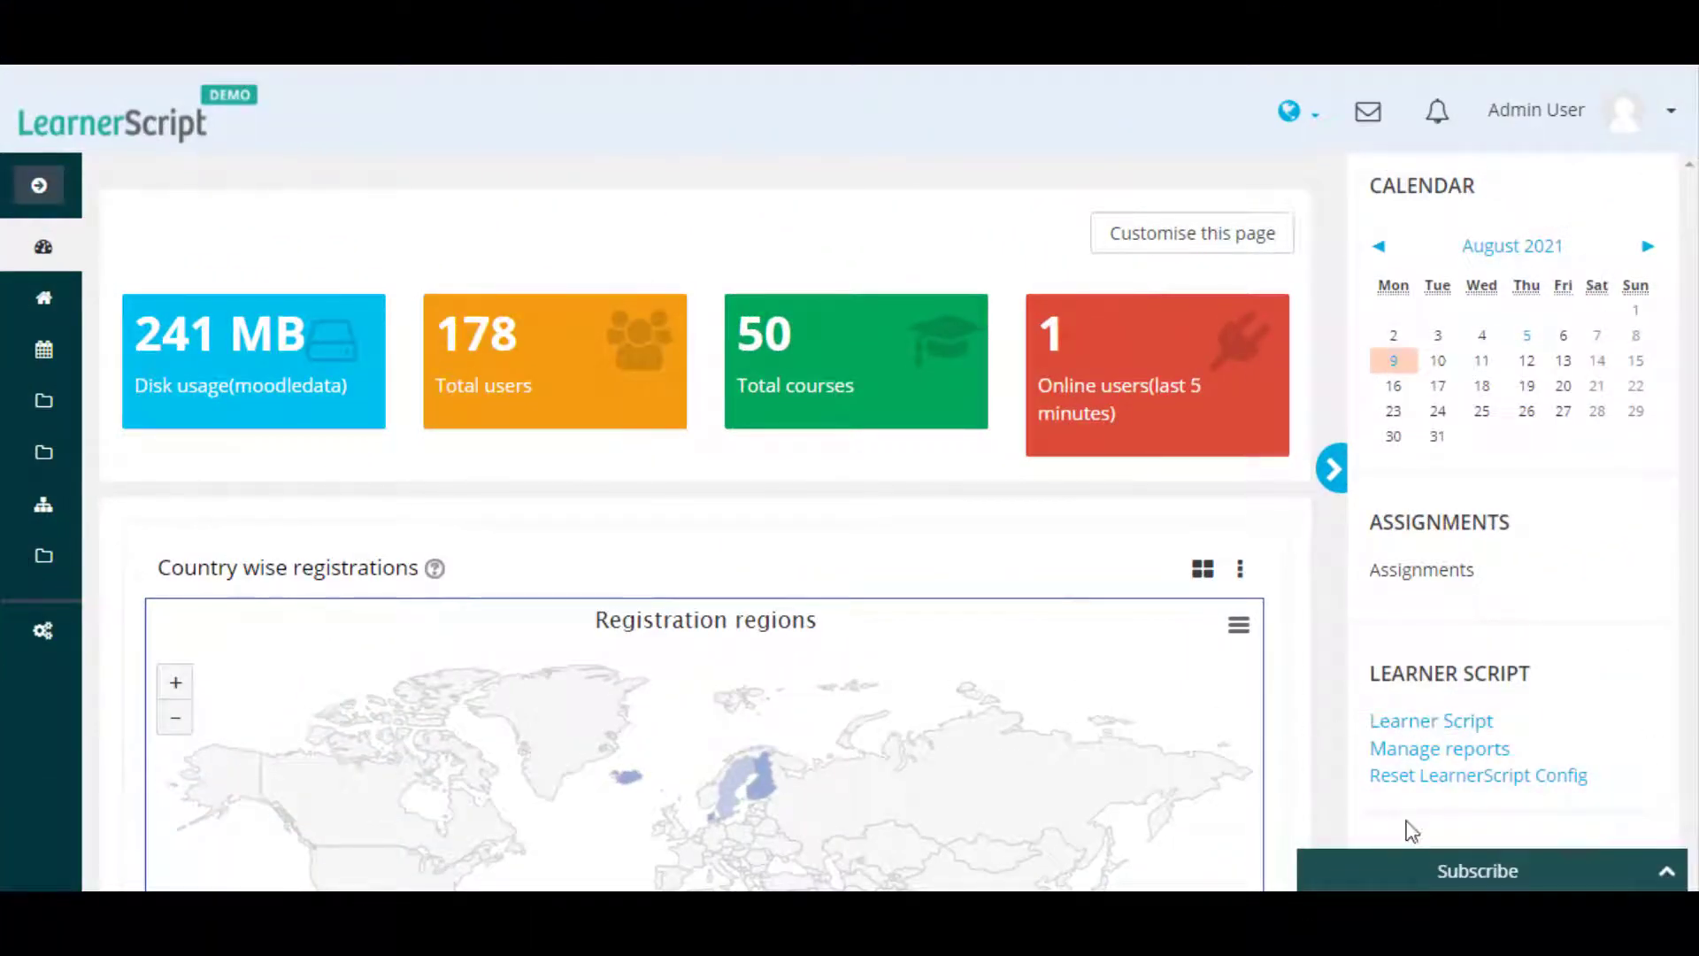
- Reach the Manage reports list from the Learner Script block
left_click(1430, 720)
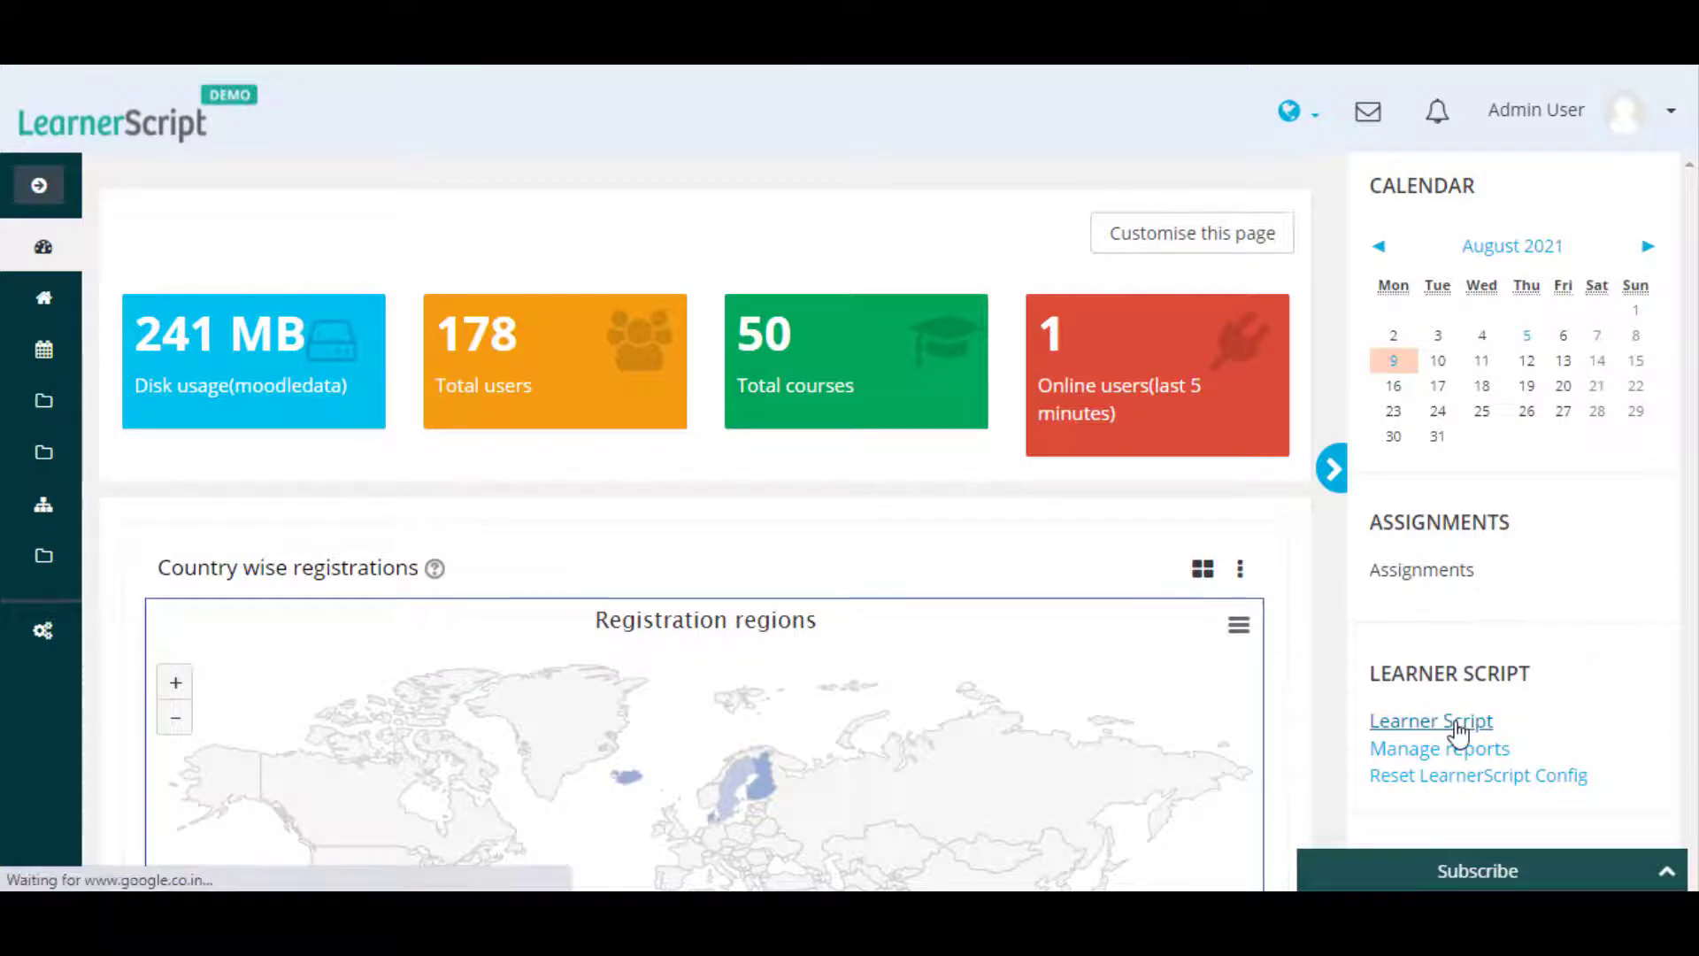
left_click(1430, 721)
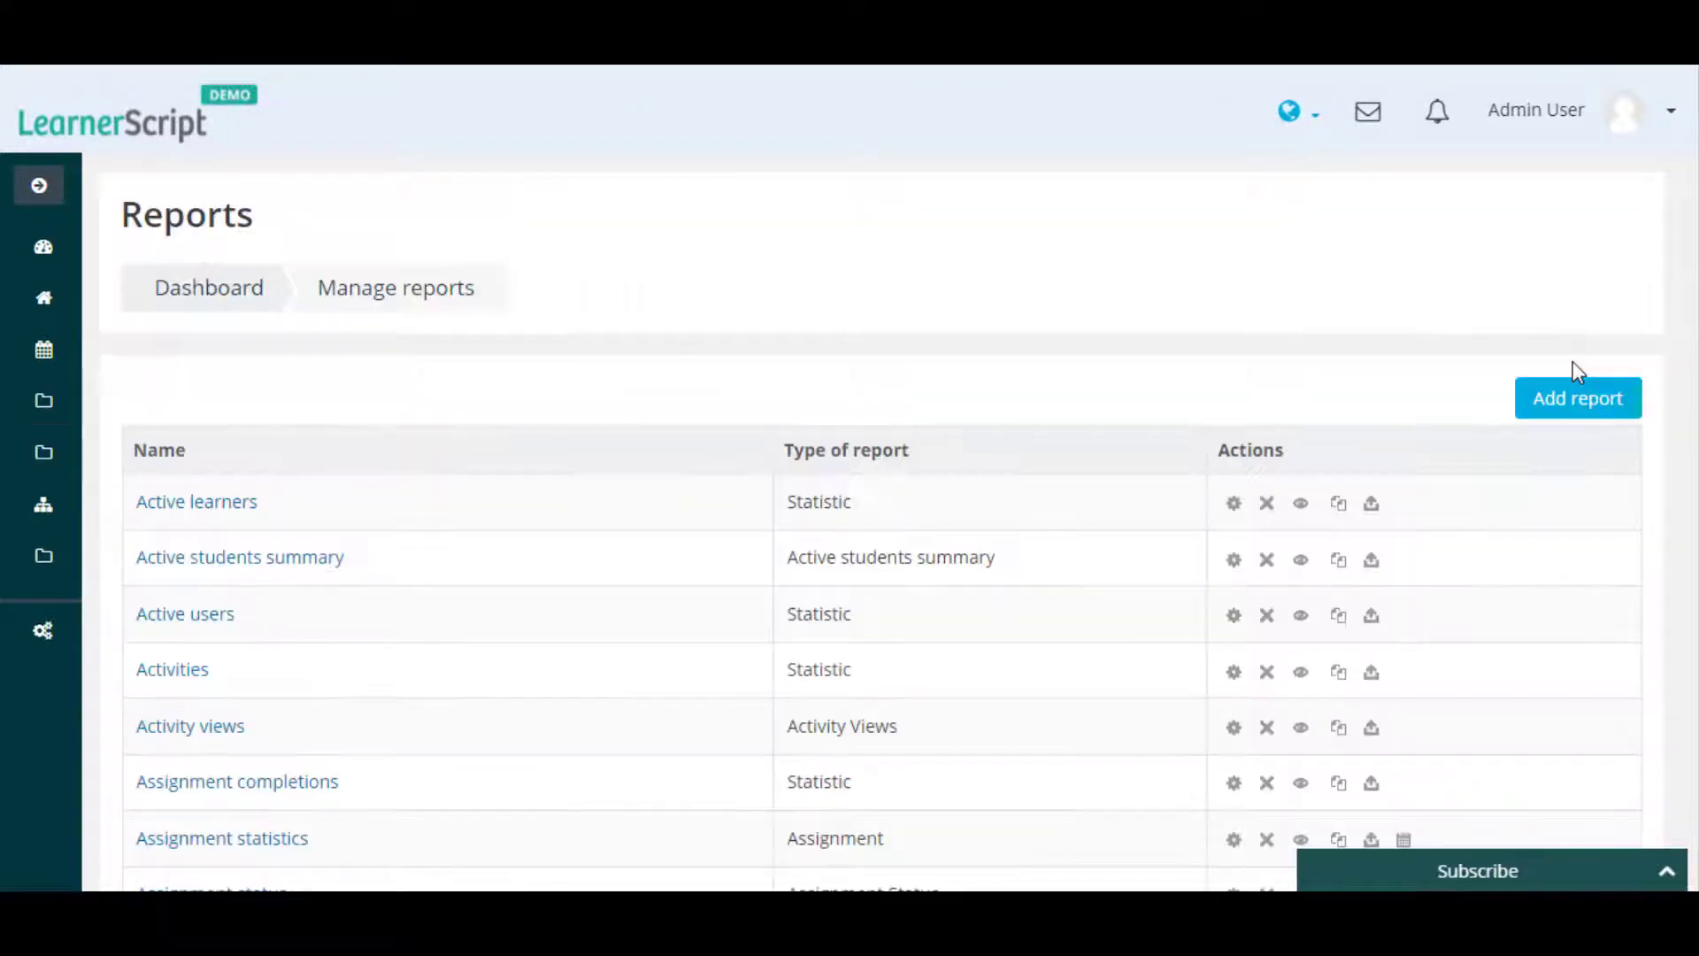
mouse_move(1577, 398)
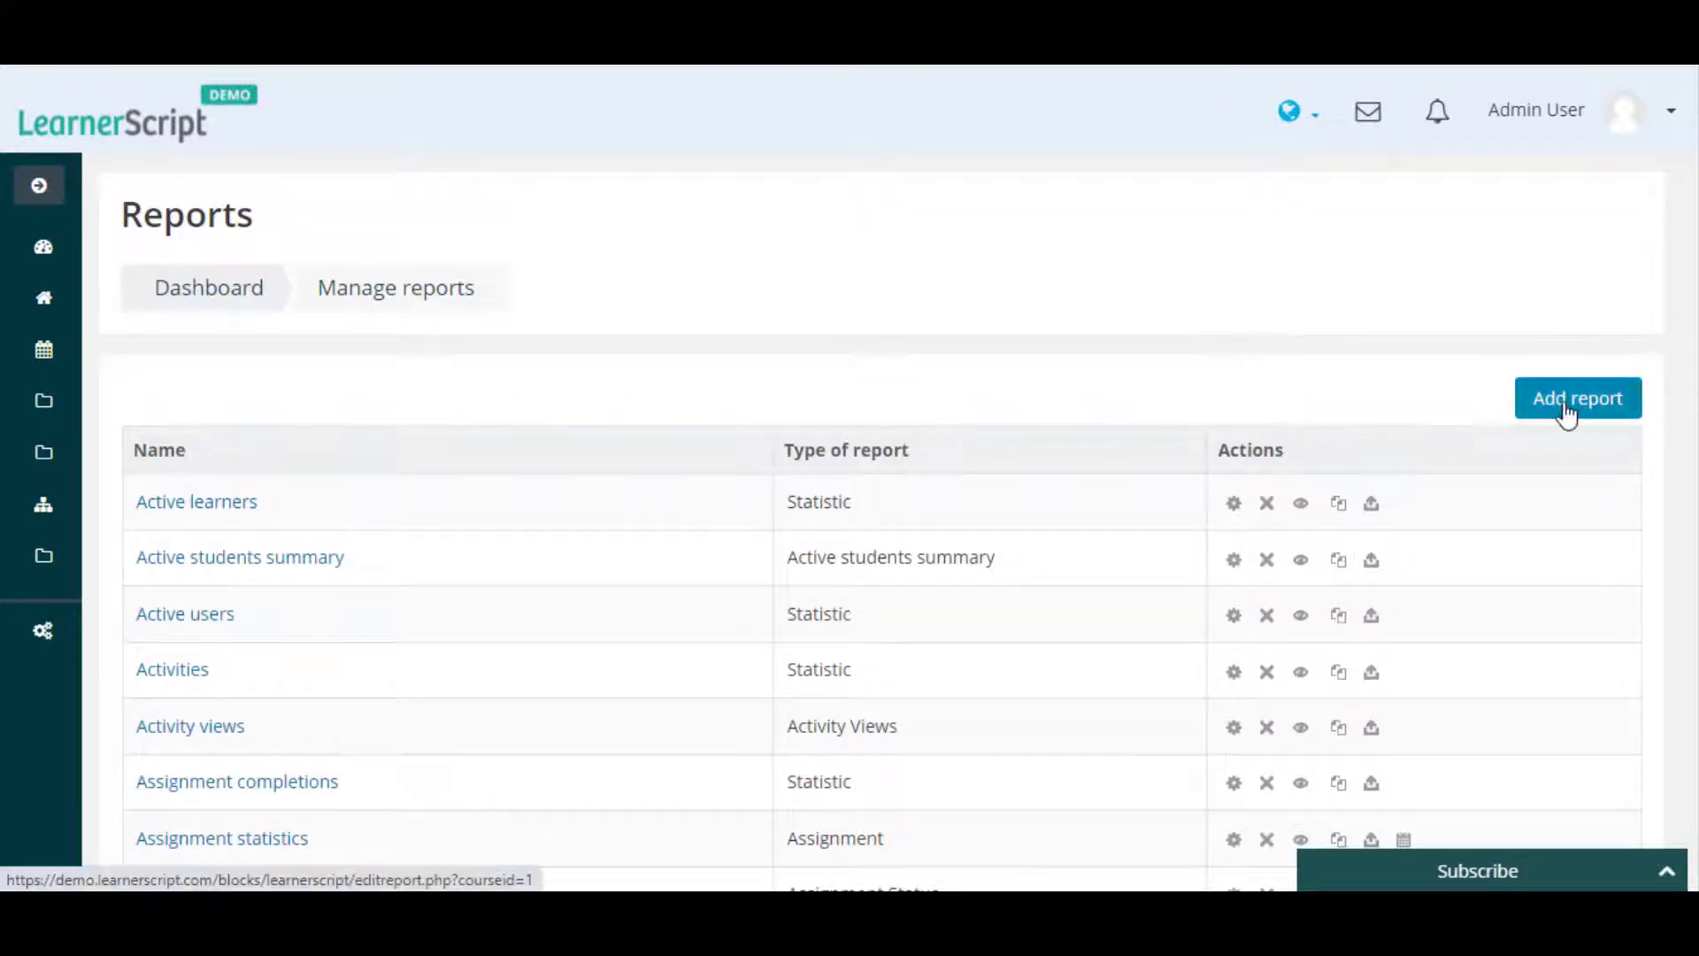
- Create a new SQL report 'Time-Spent by Students & Teachers' and enter its time-spent query
left_click(1576, 398)
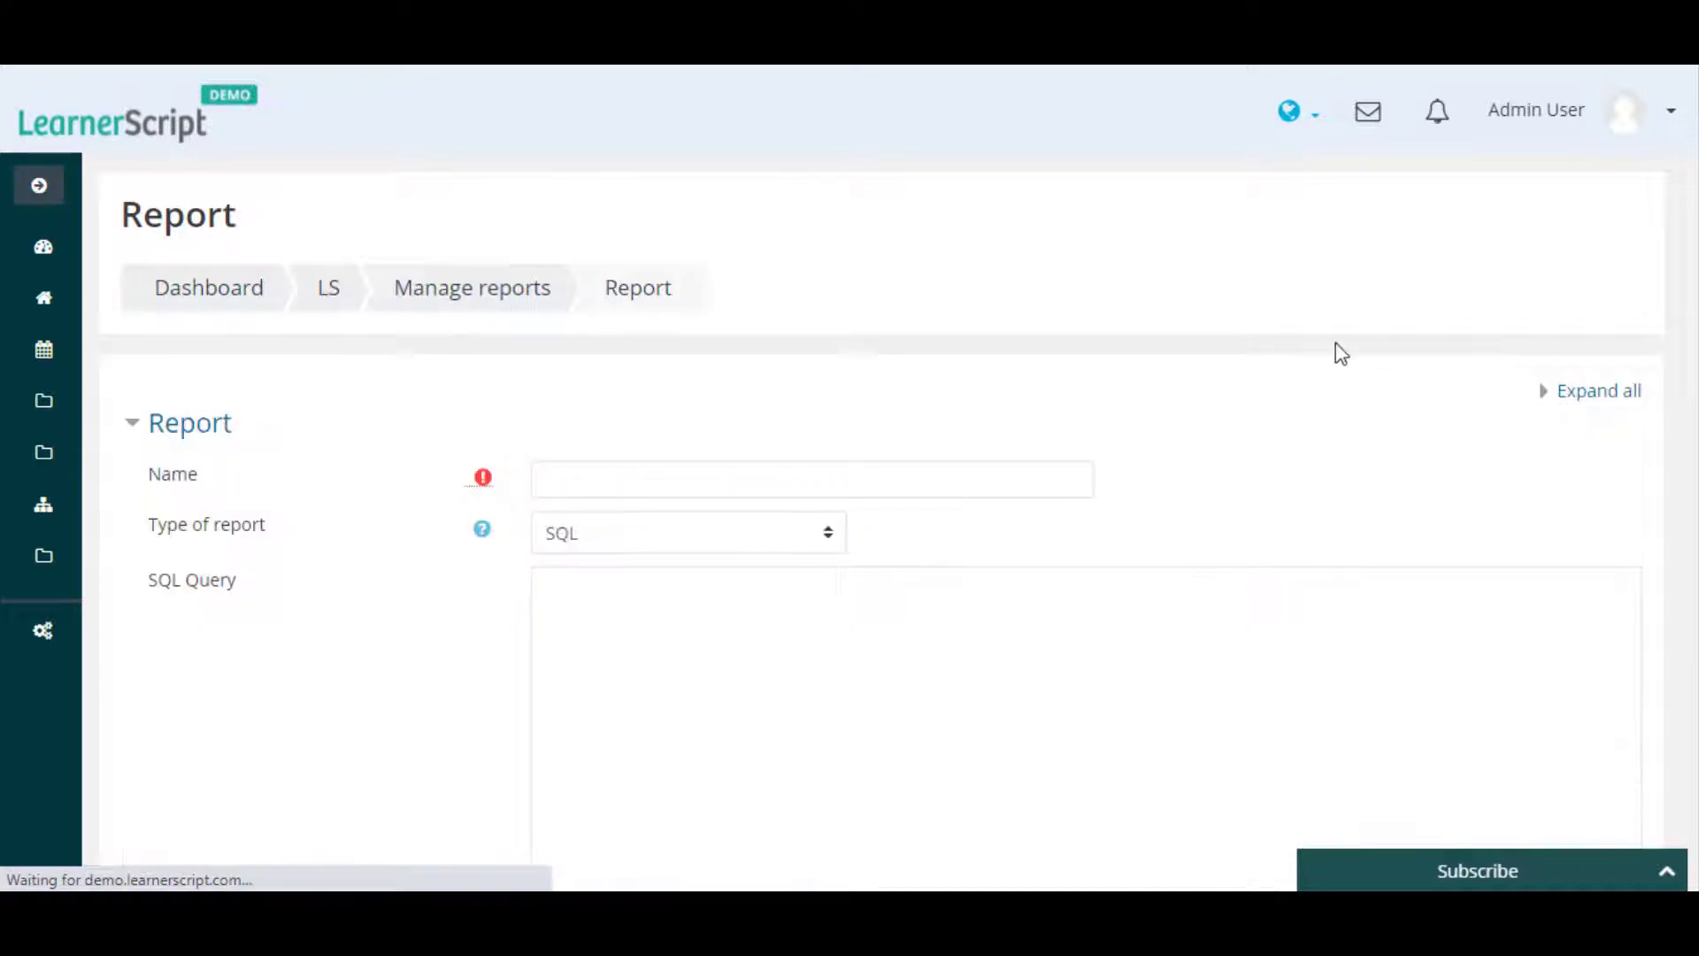
scroll("down", 3)
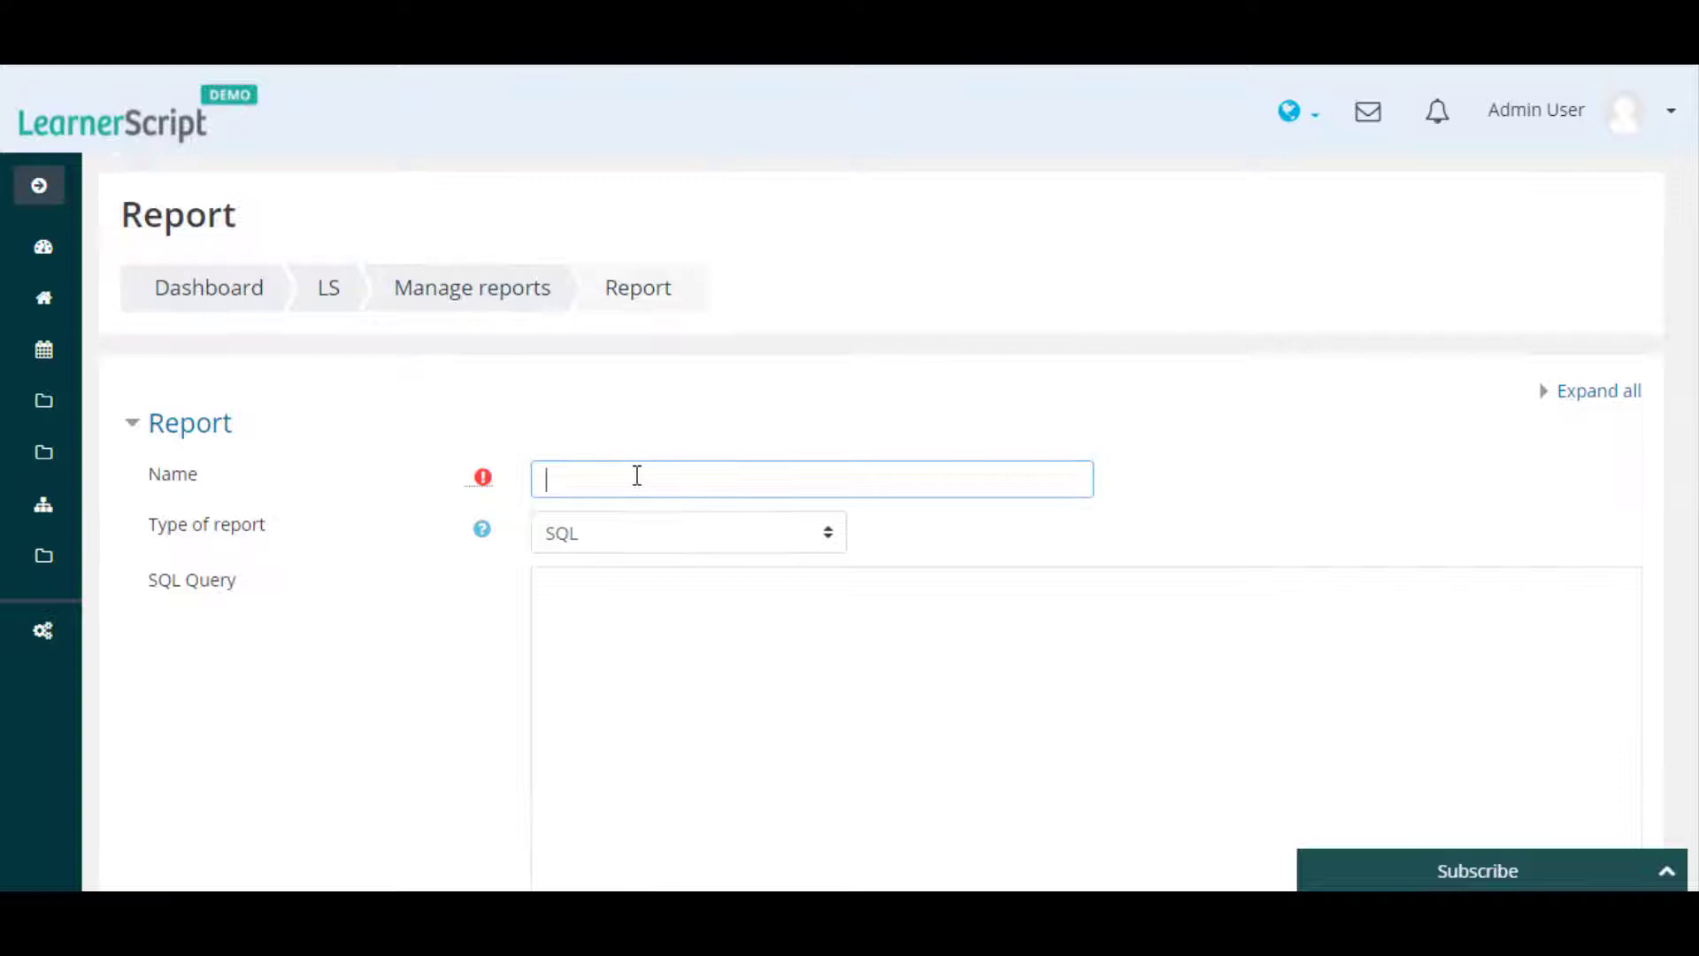
type("Time-Spent by Students & Teachers")
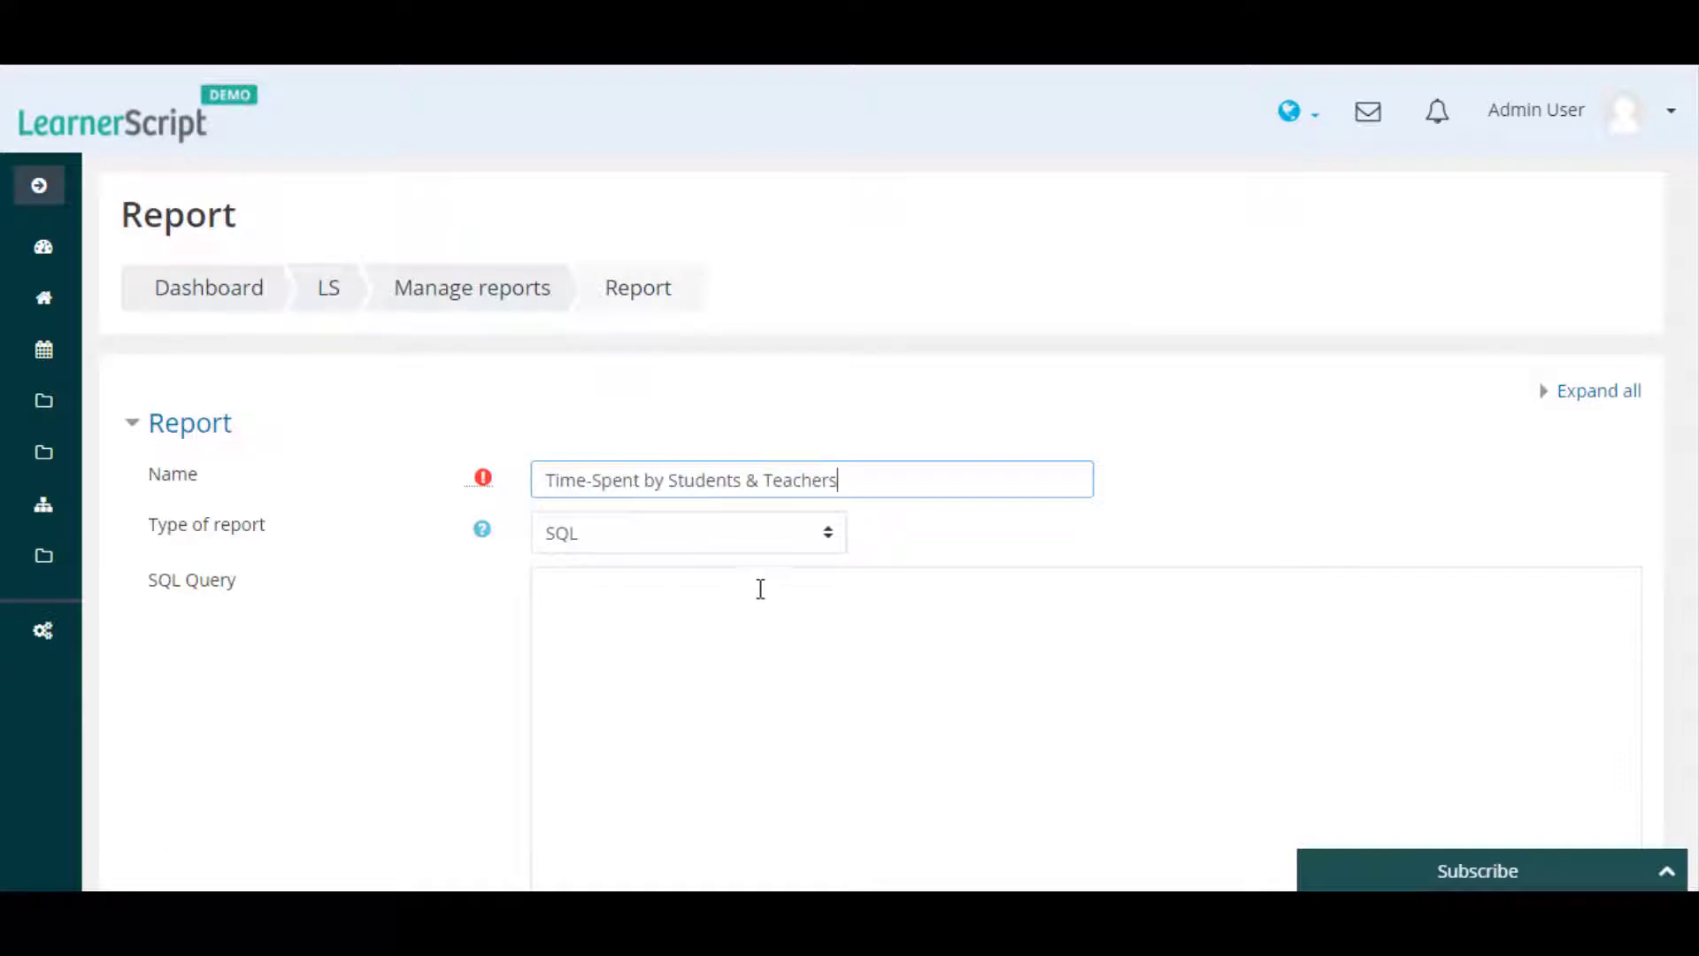
scroll("down", 3)
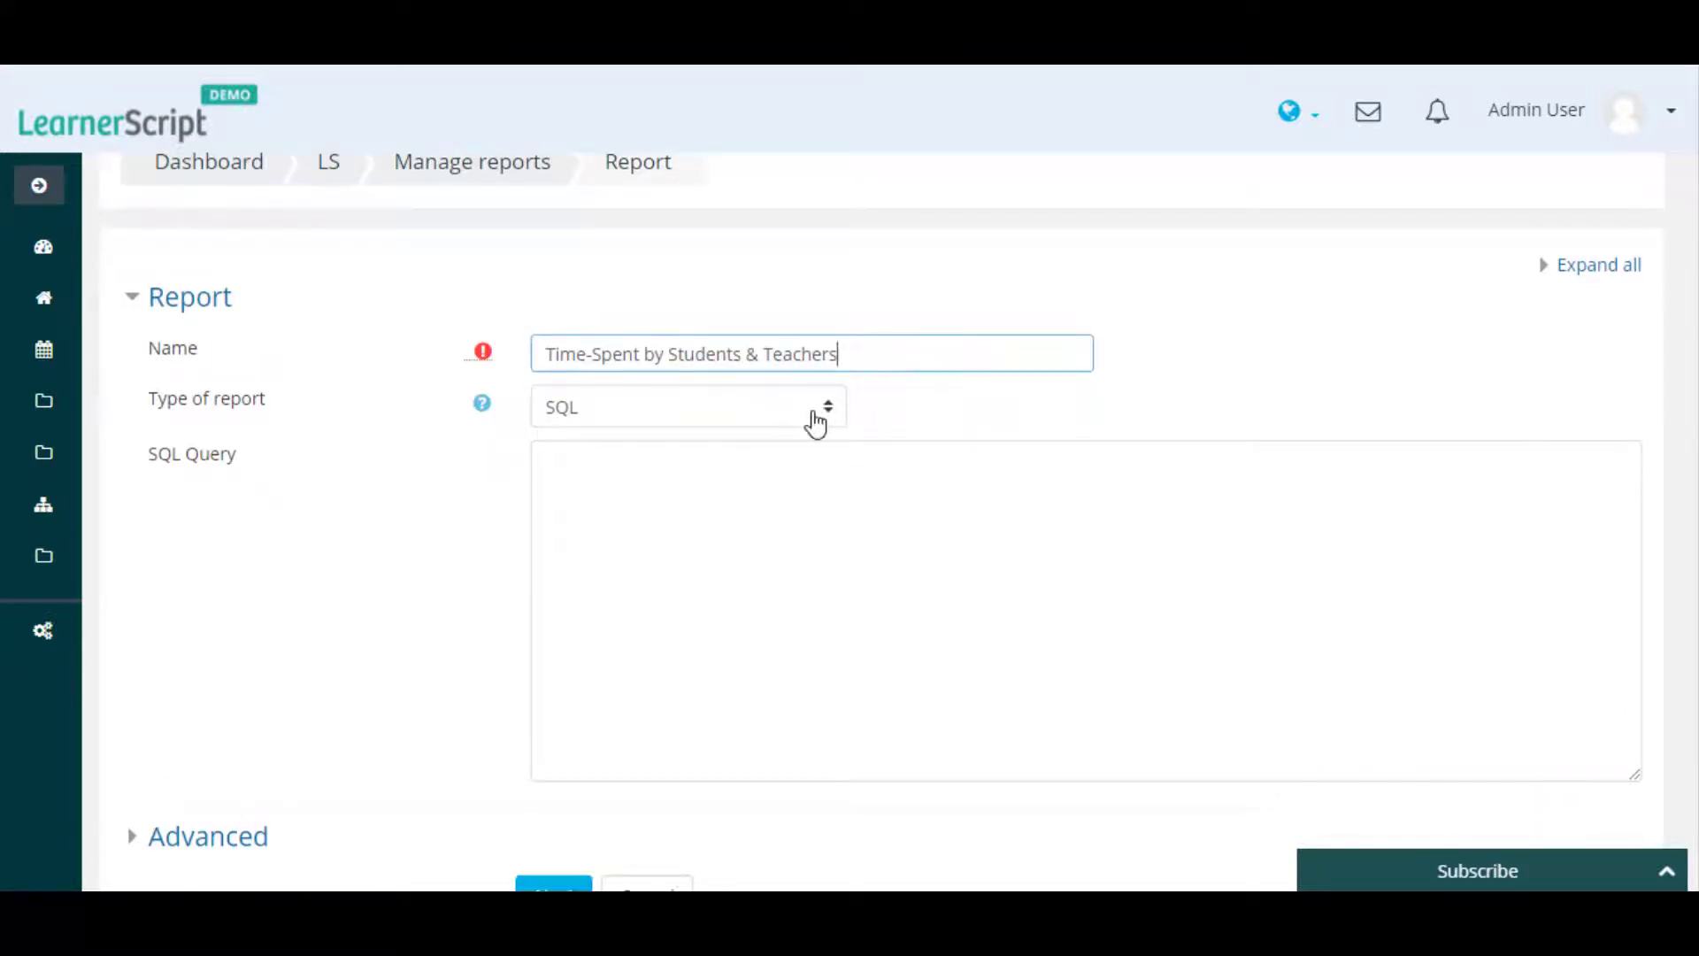
left_click(686, 407)
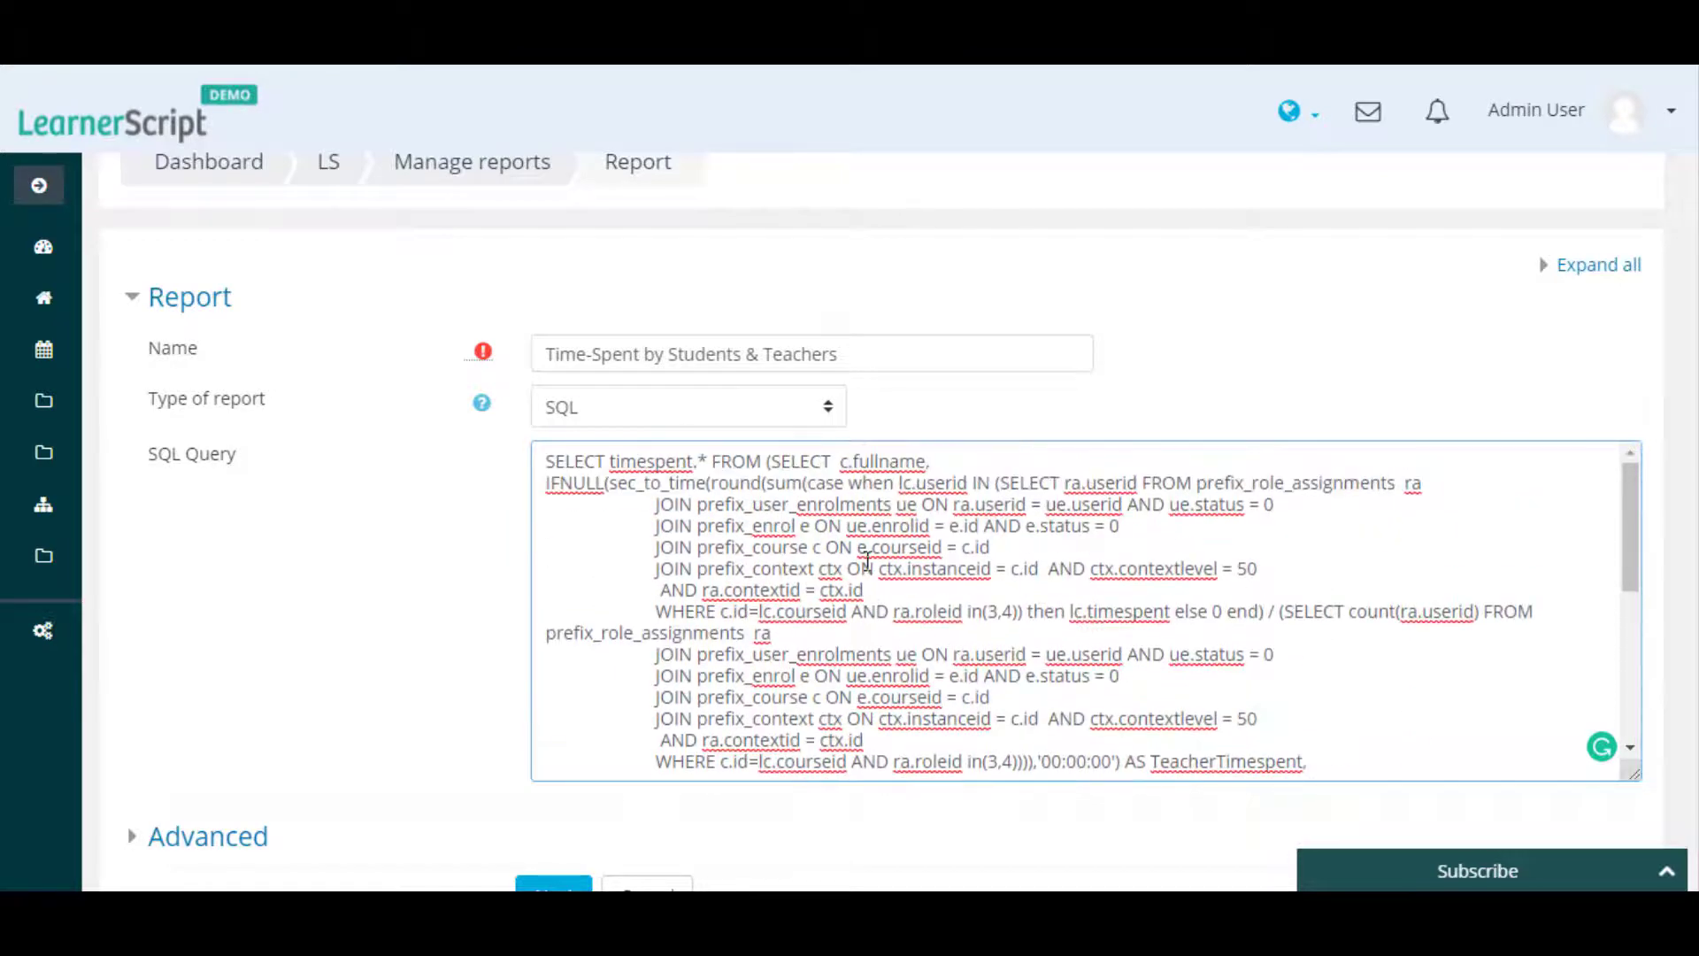
scroll("down", 3)
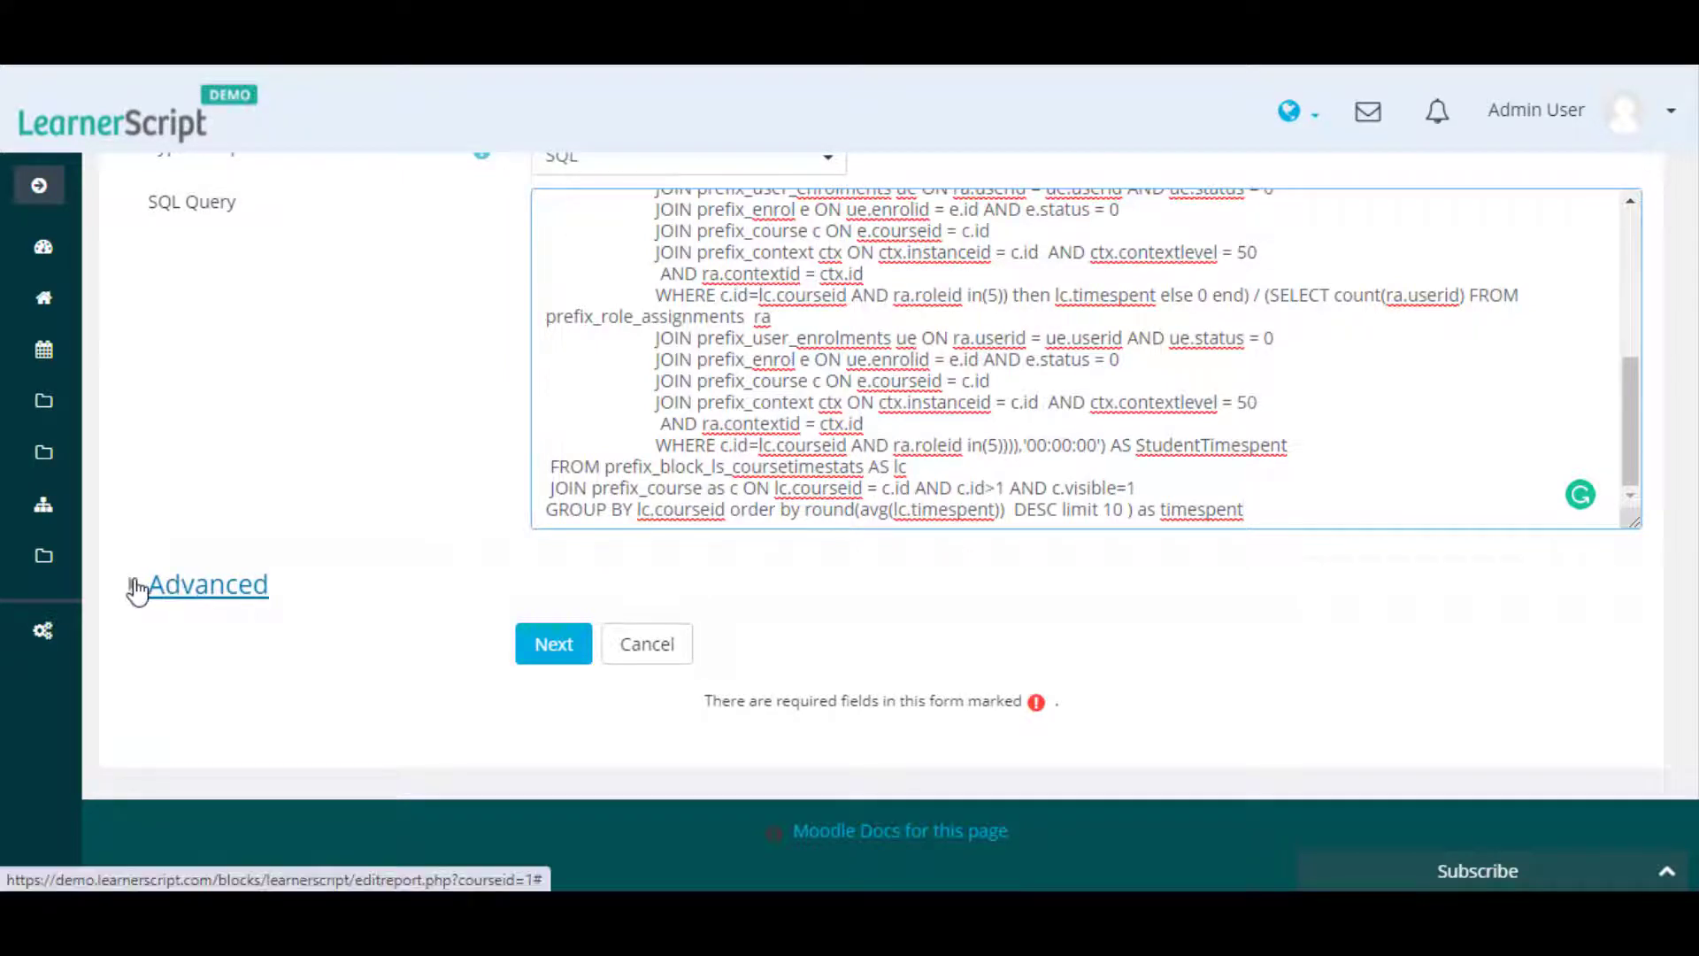
- Under Advanced, write the summary about average time spent by students and instructors on a course
left_click(207, 583)
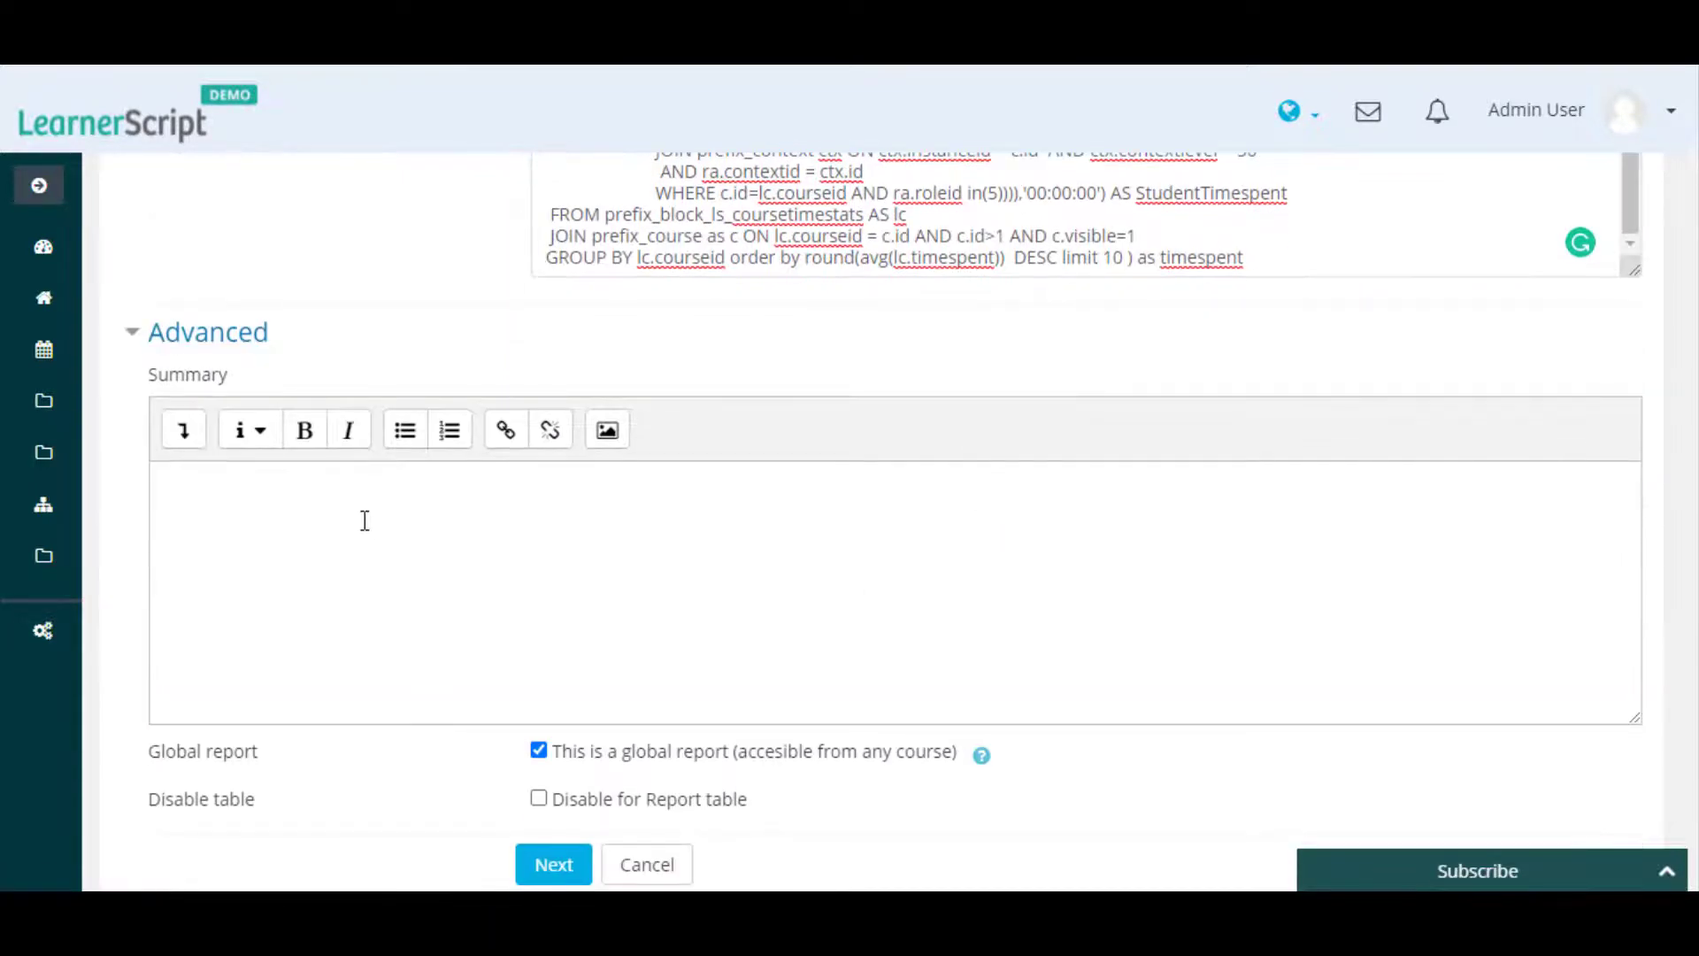
type("This report shows the average time spent by students and instructors the same on a specific course.")
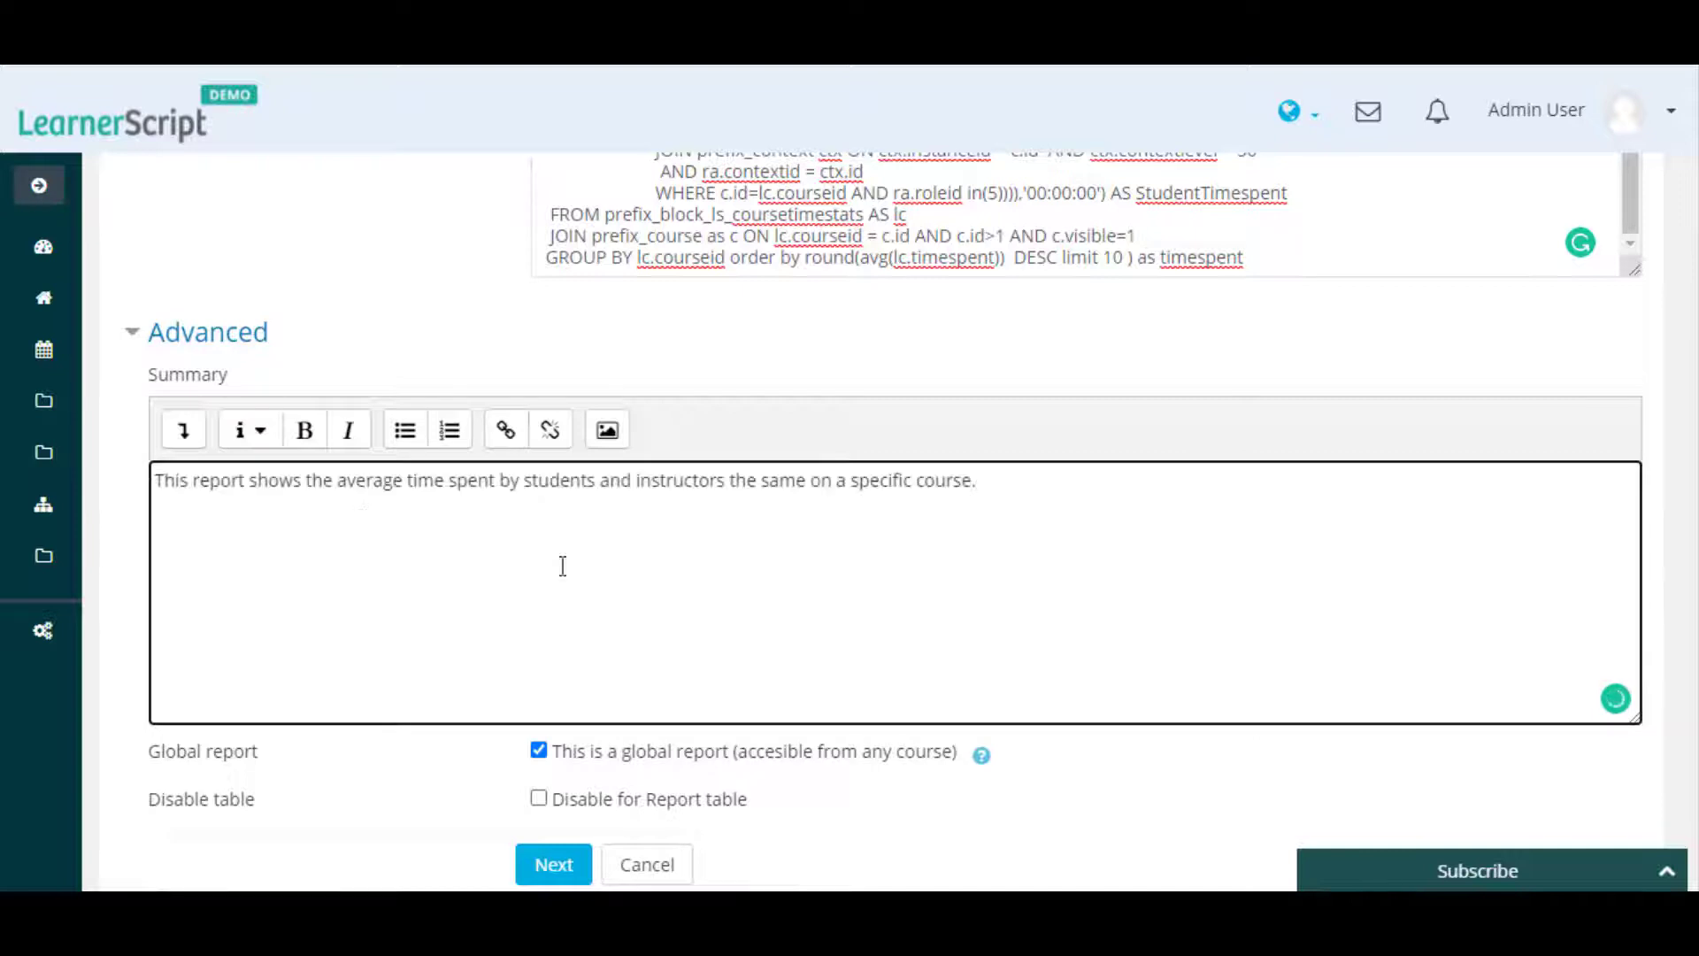
scroll("down", 3)
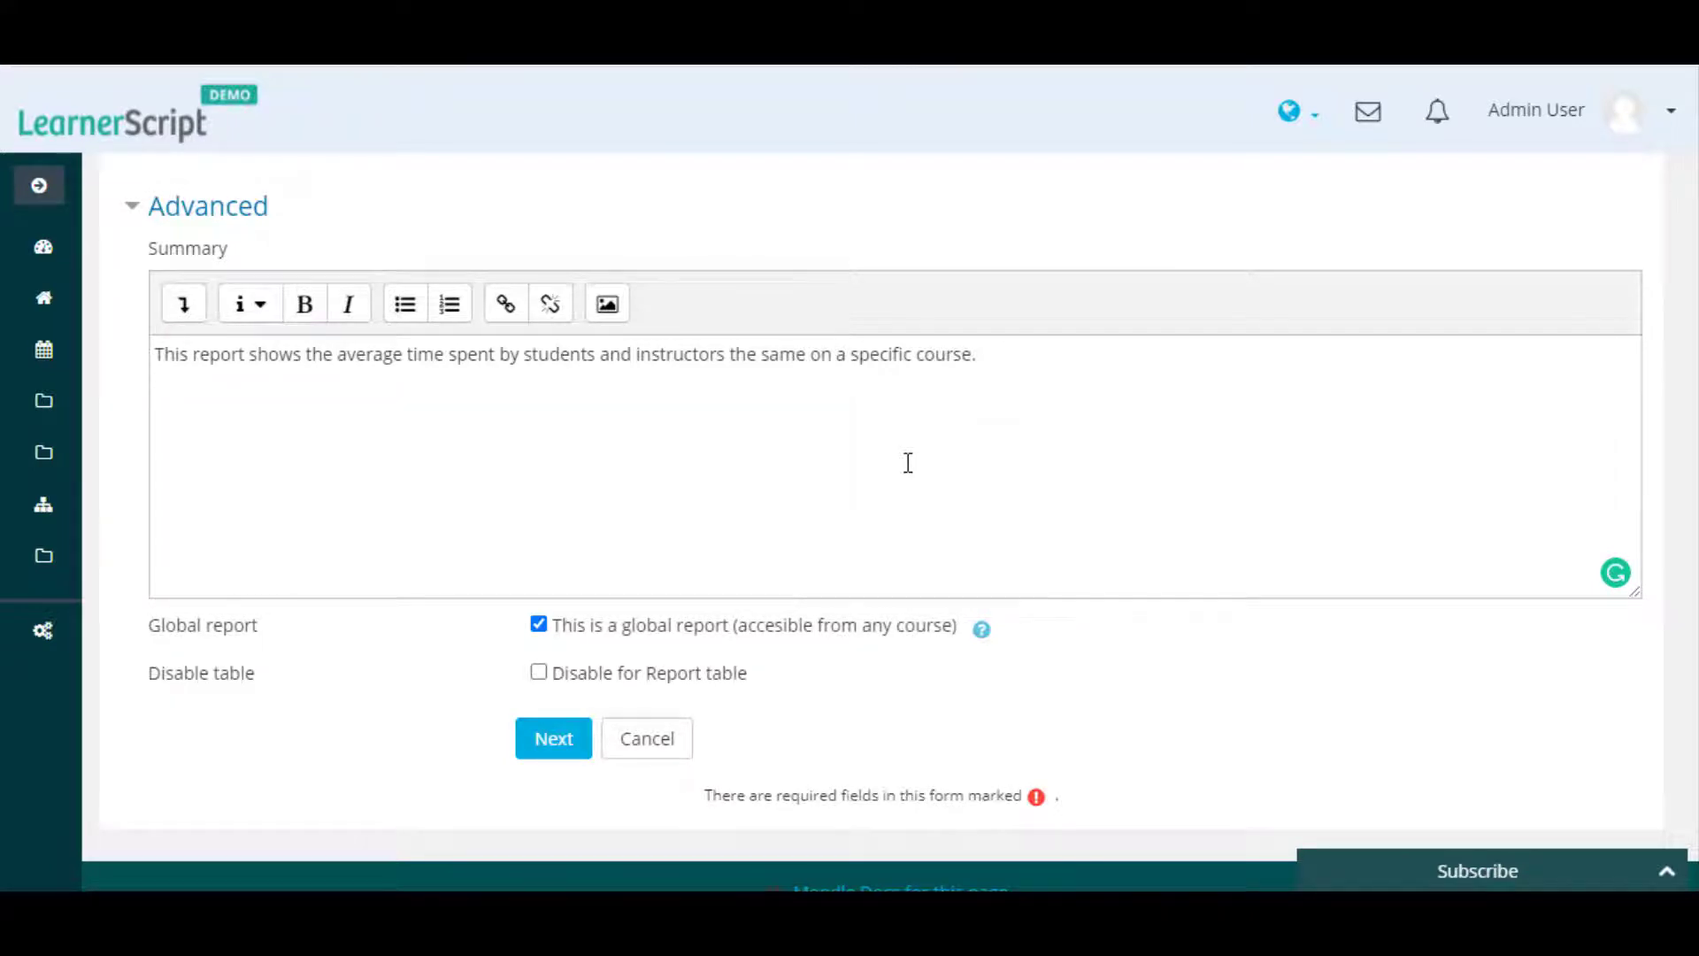
scroll("down", 3)
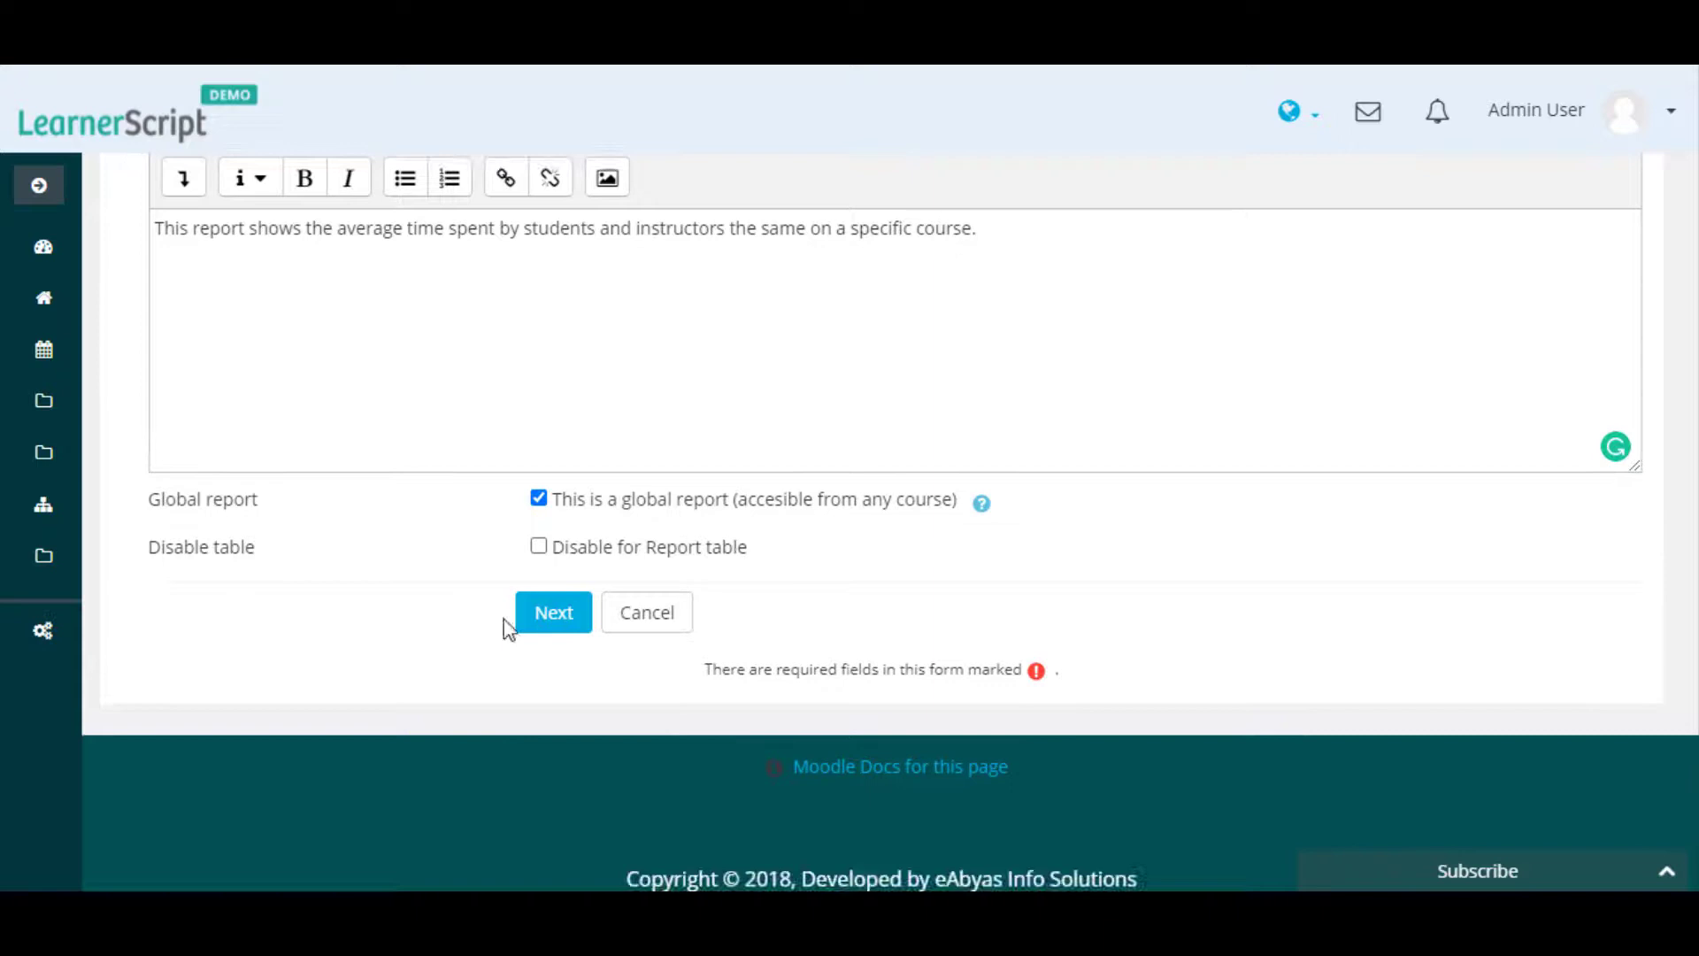
- Continue to Design, select fullname and time-spent columns and head them Course Full Name, Teacher Time-Spent, Studen Ttime-Spent
left_click(552, 613)
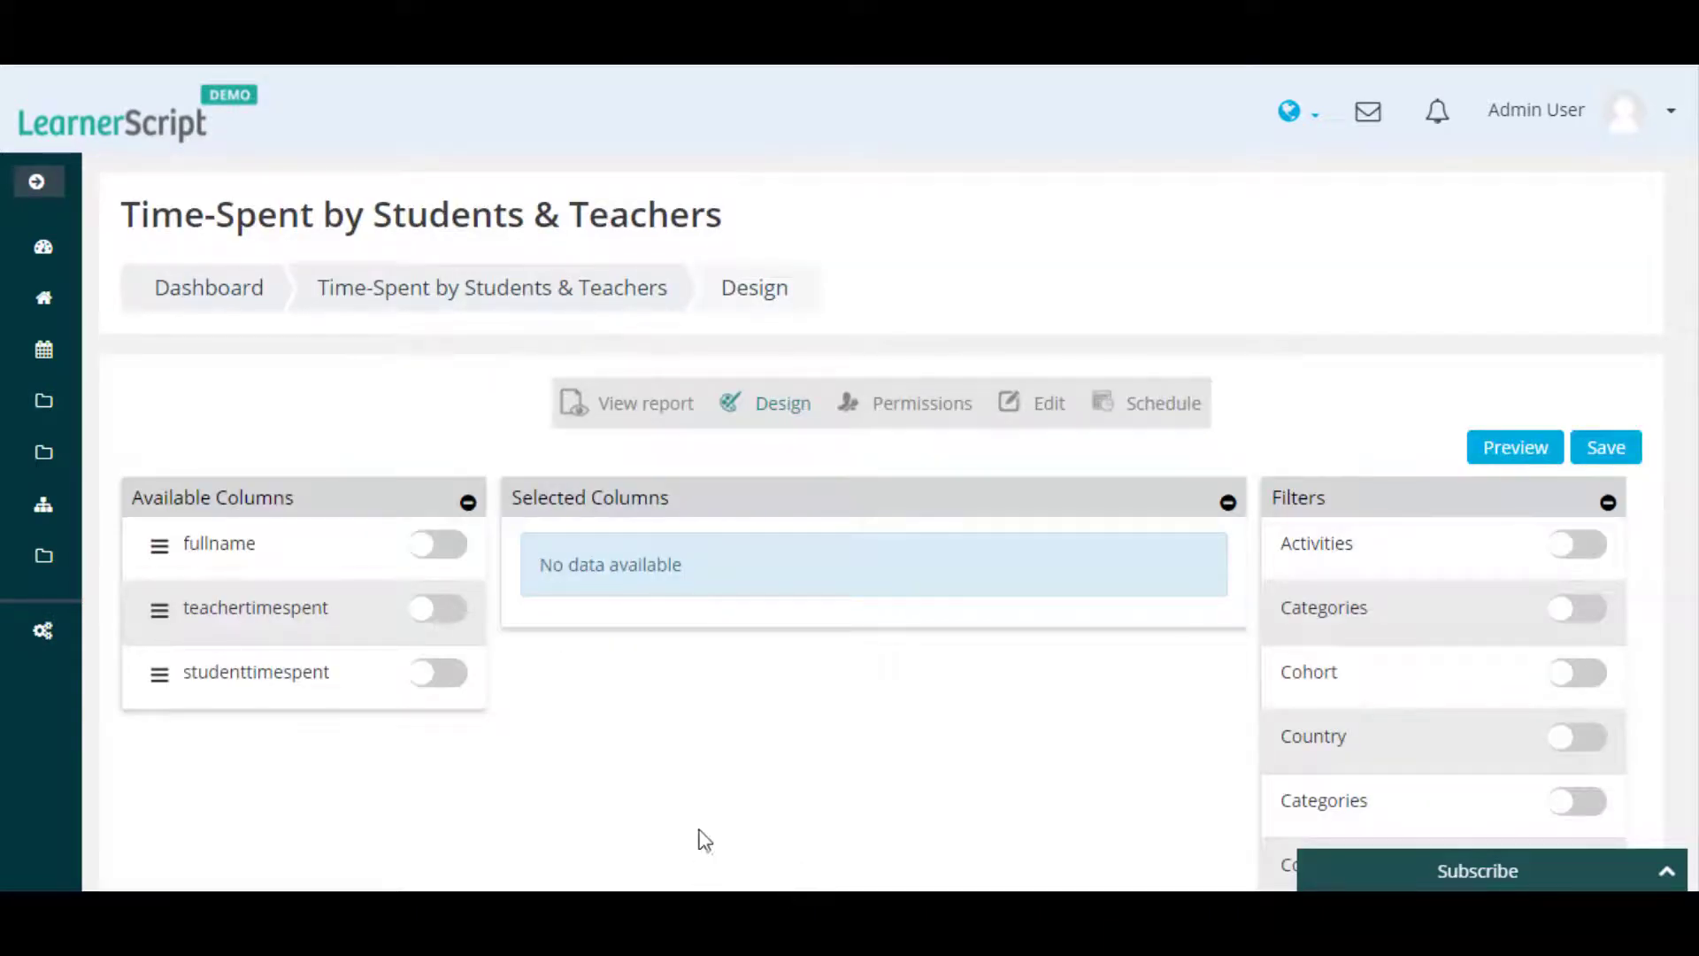
mouse_move(451, 558)
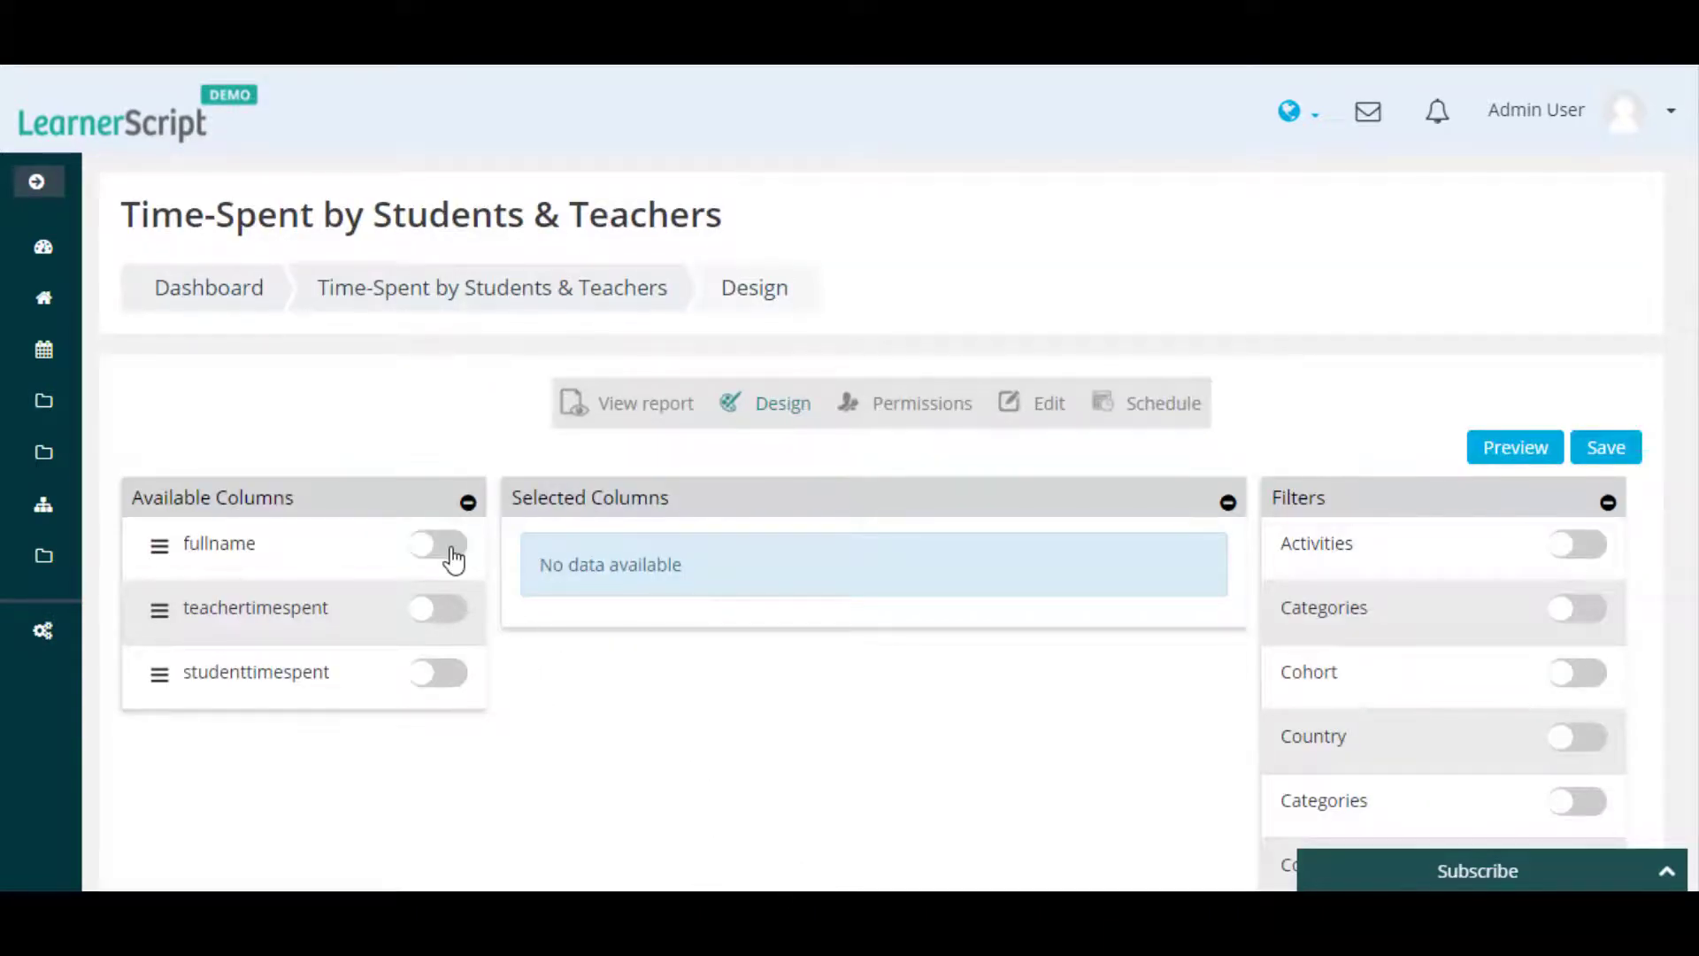
left_click(437, 606)
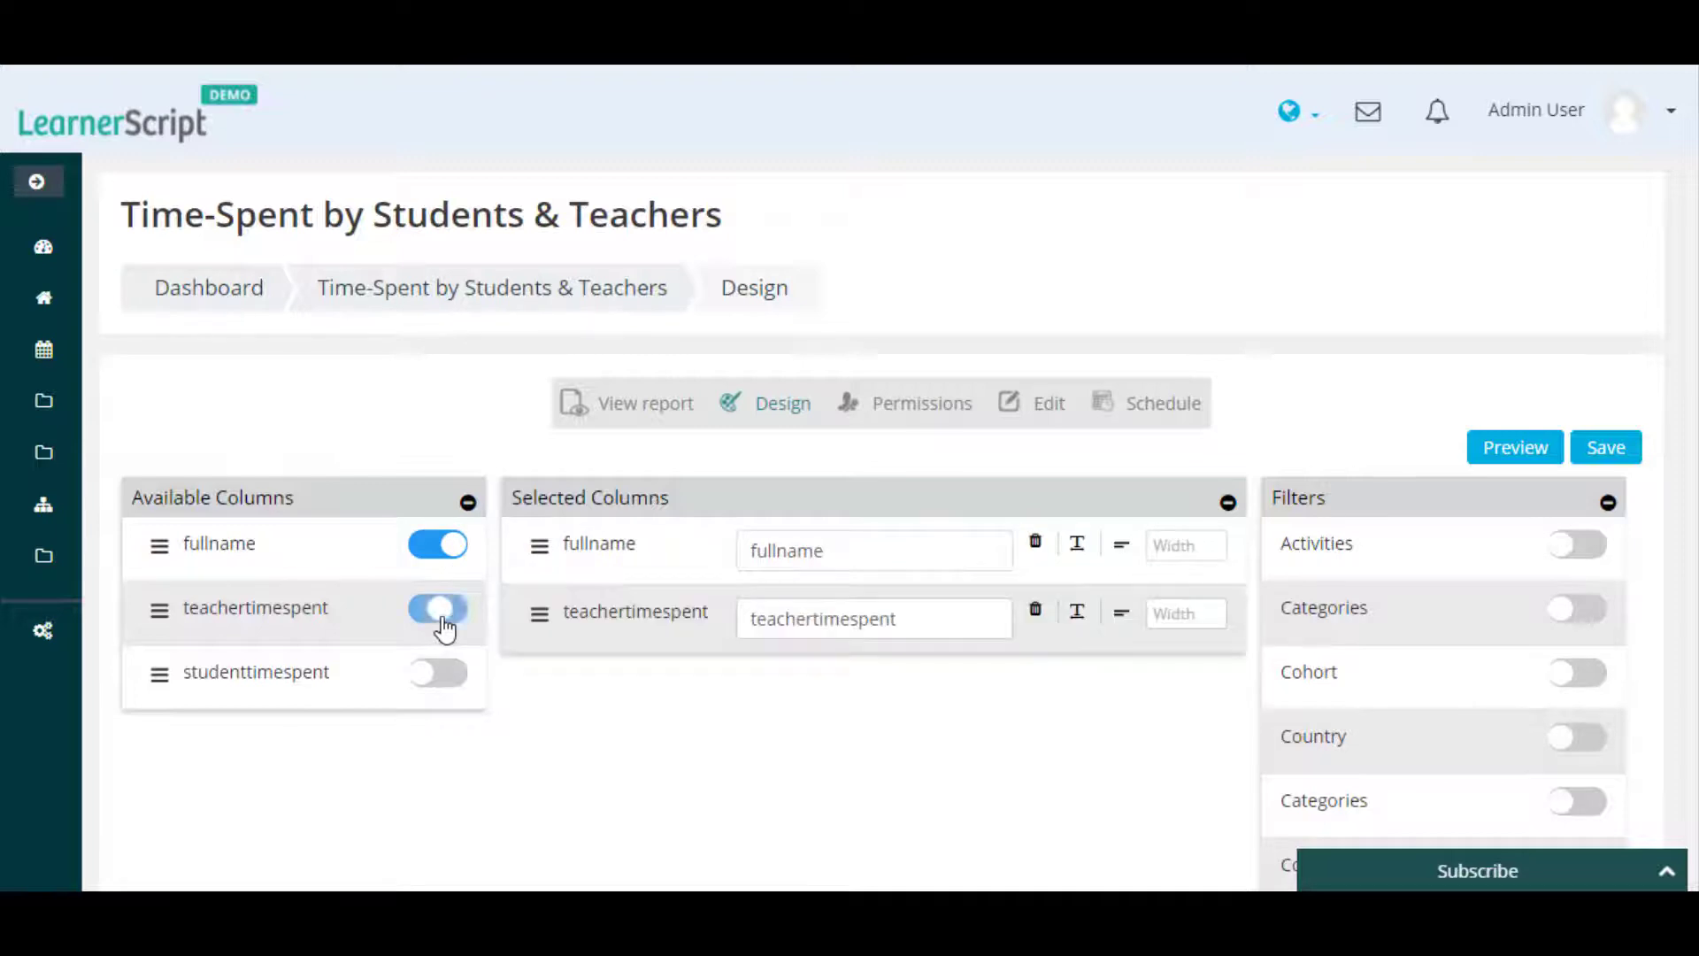
left_click(437, 672)
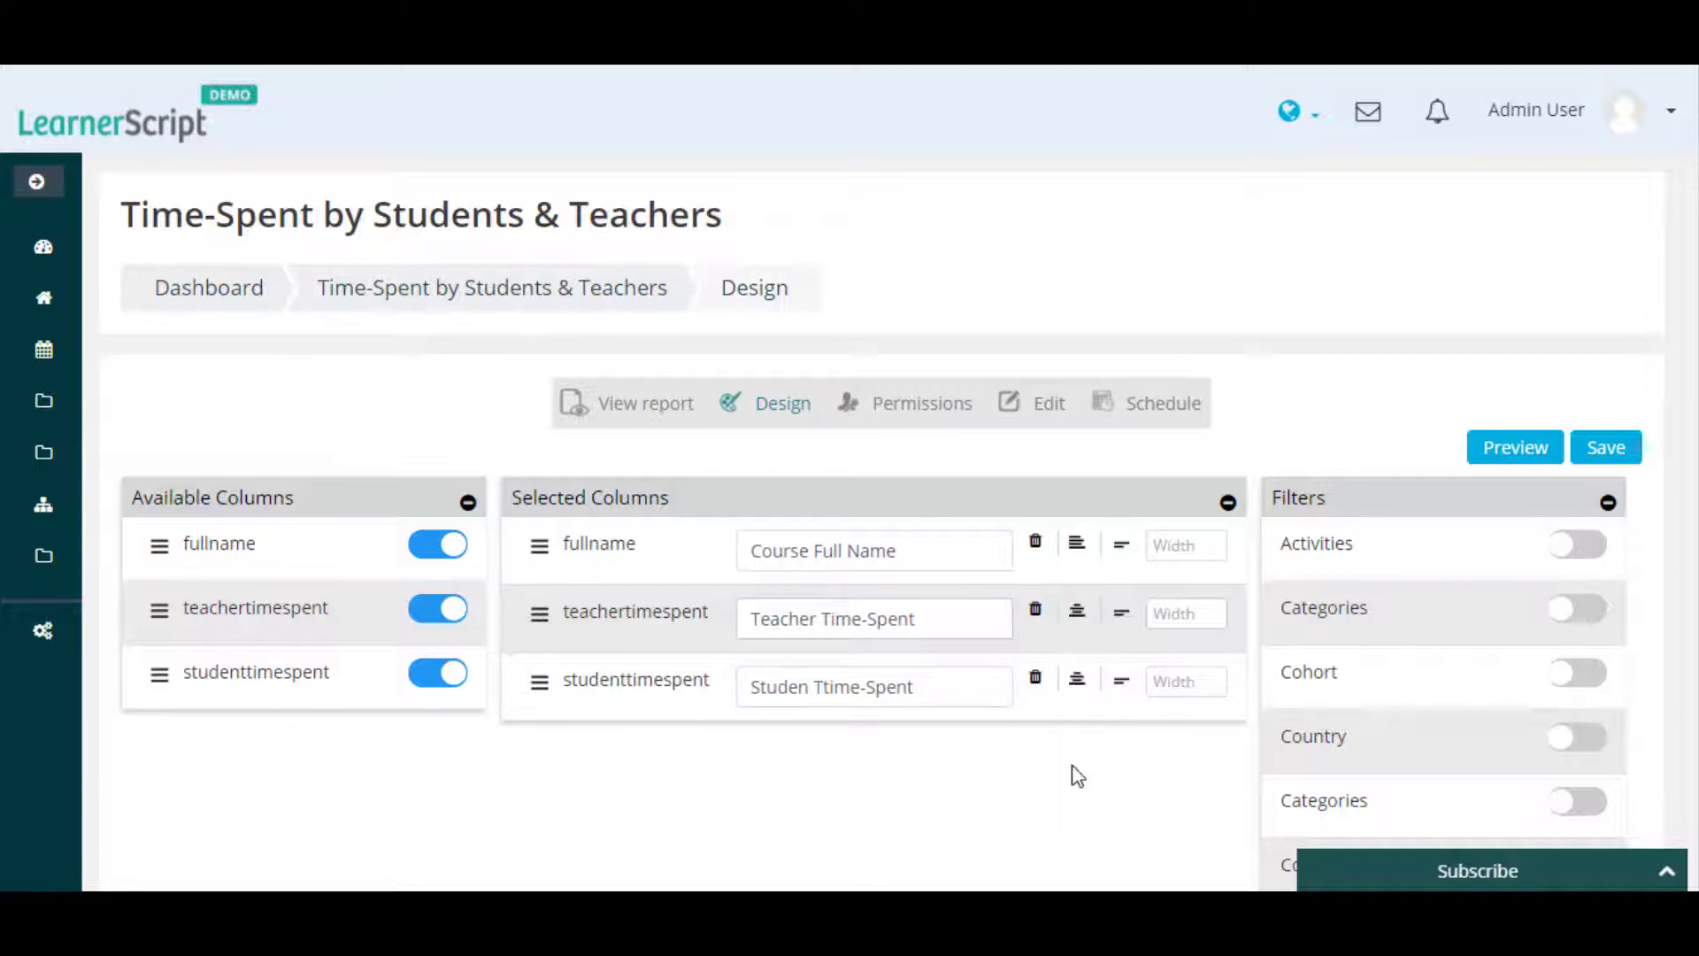
scroll("down", 3)
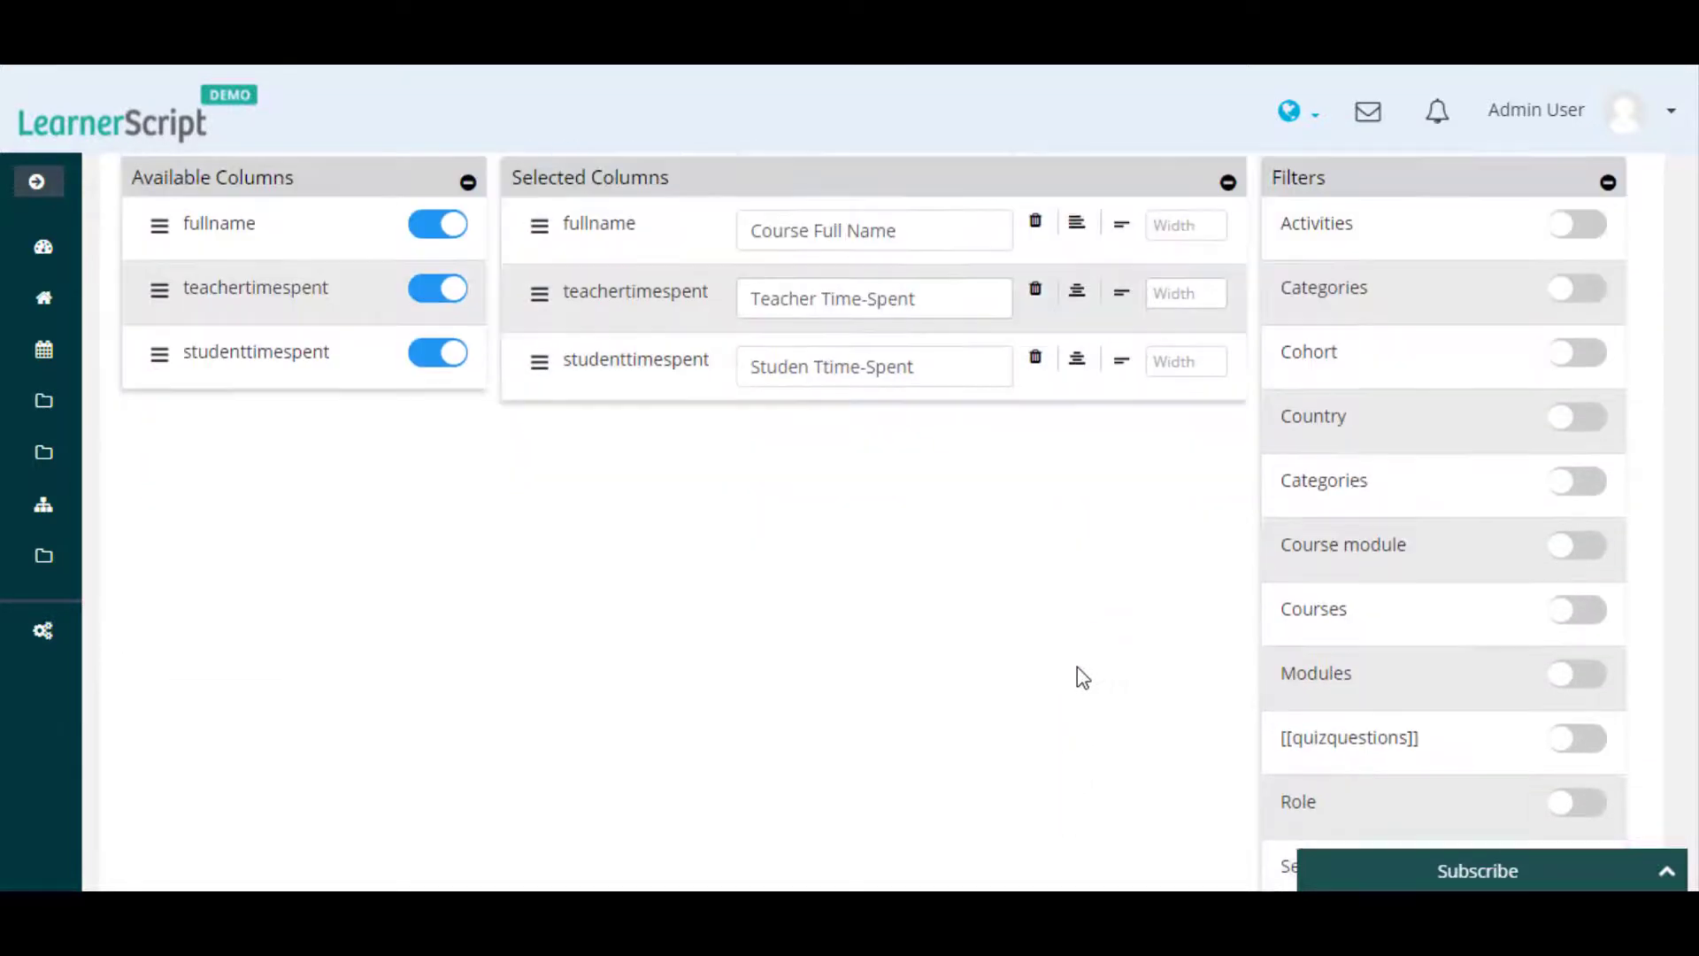
scroll("down", 3)
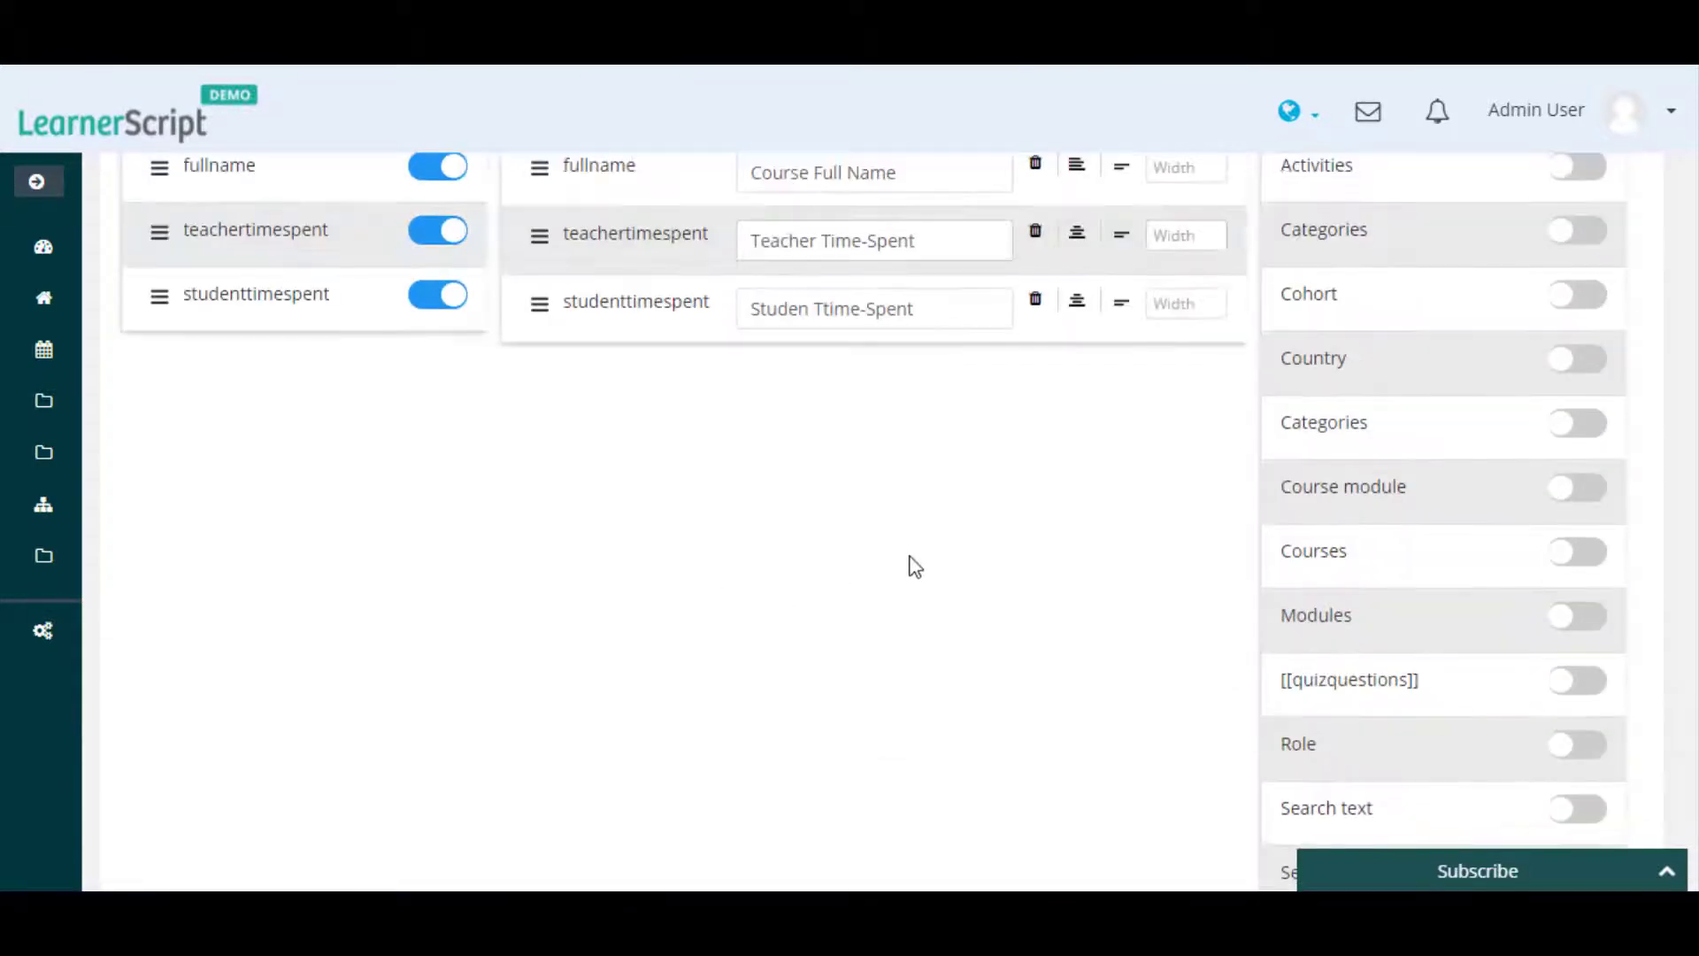
- Preview the report, then save the design to view the finished Time-Spent table
left_click(1513, 320)
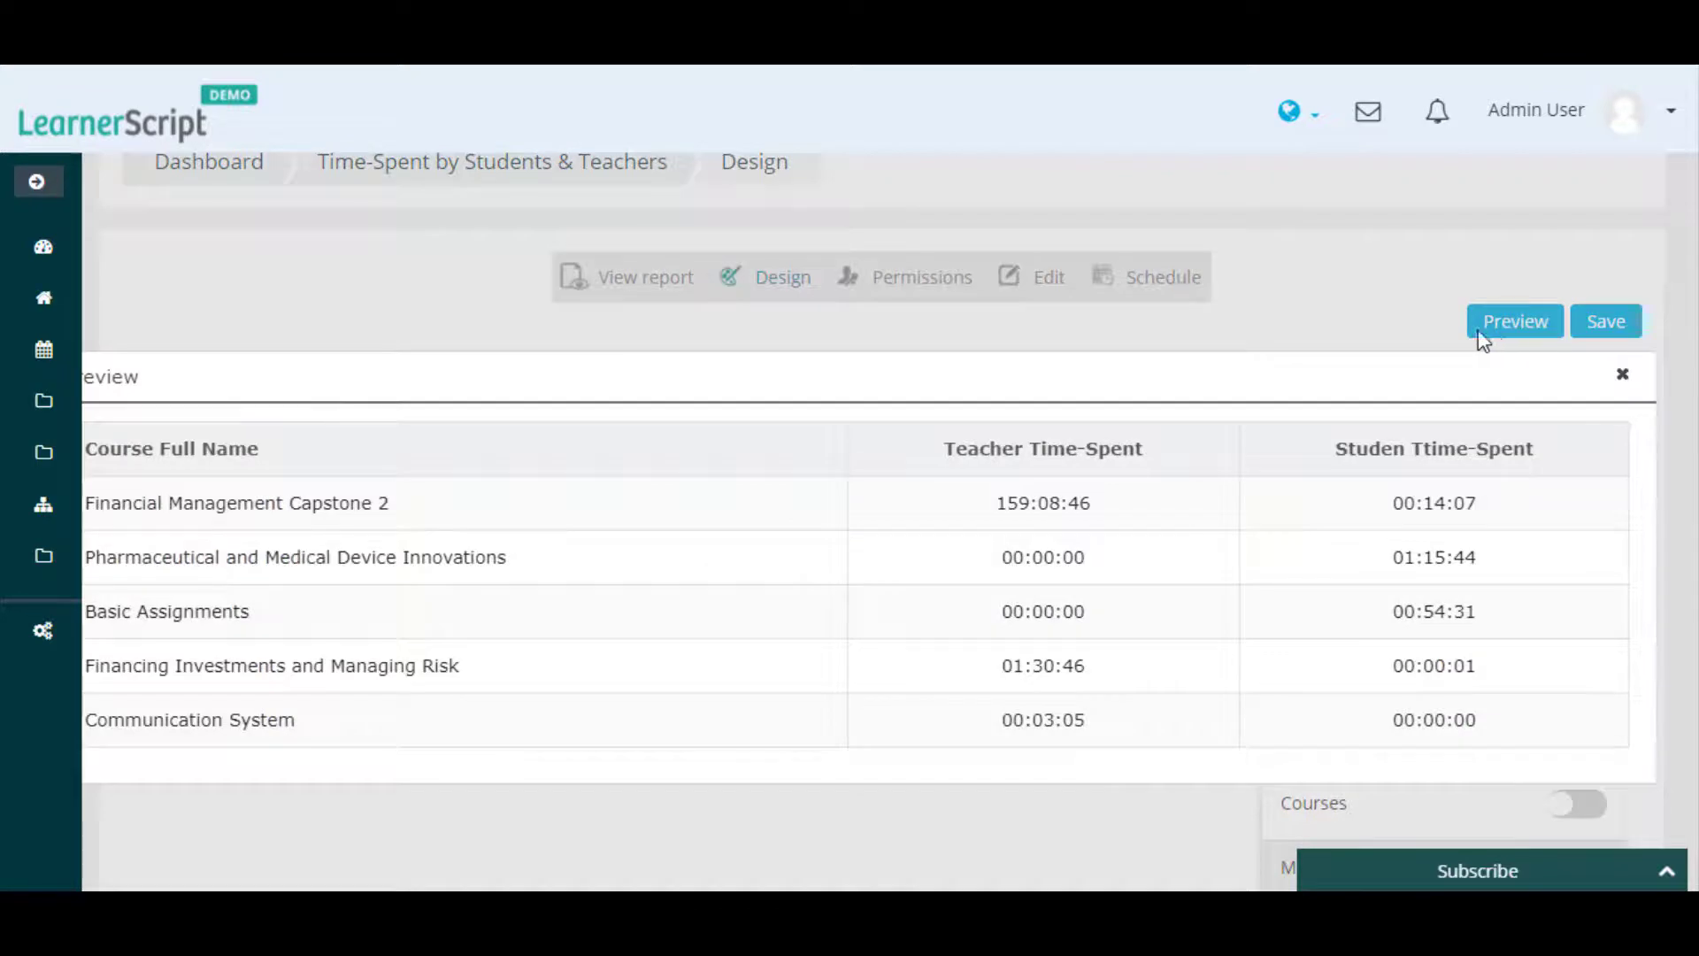
left_click(1623, 375)
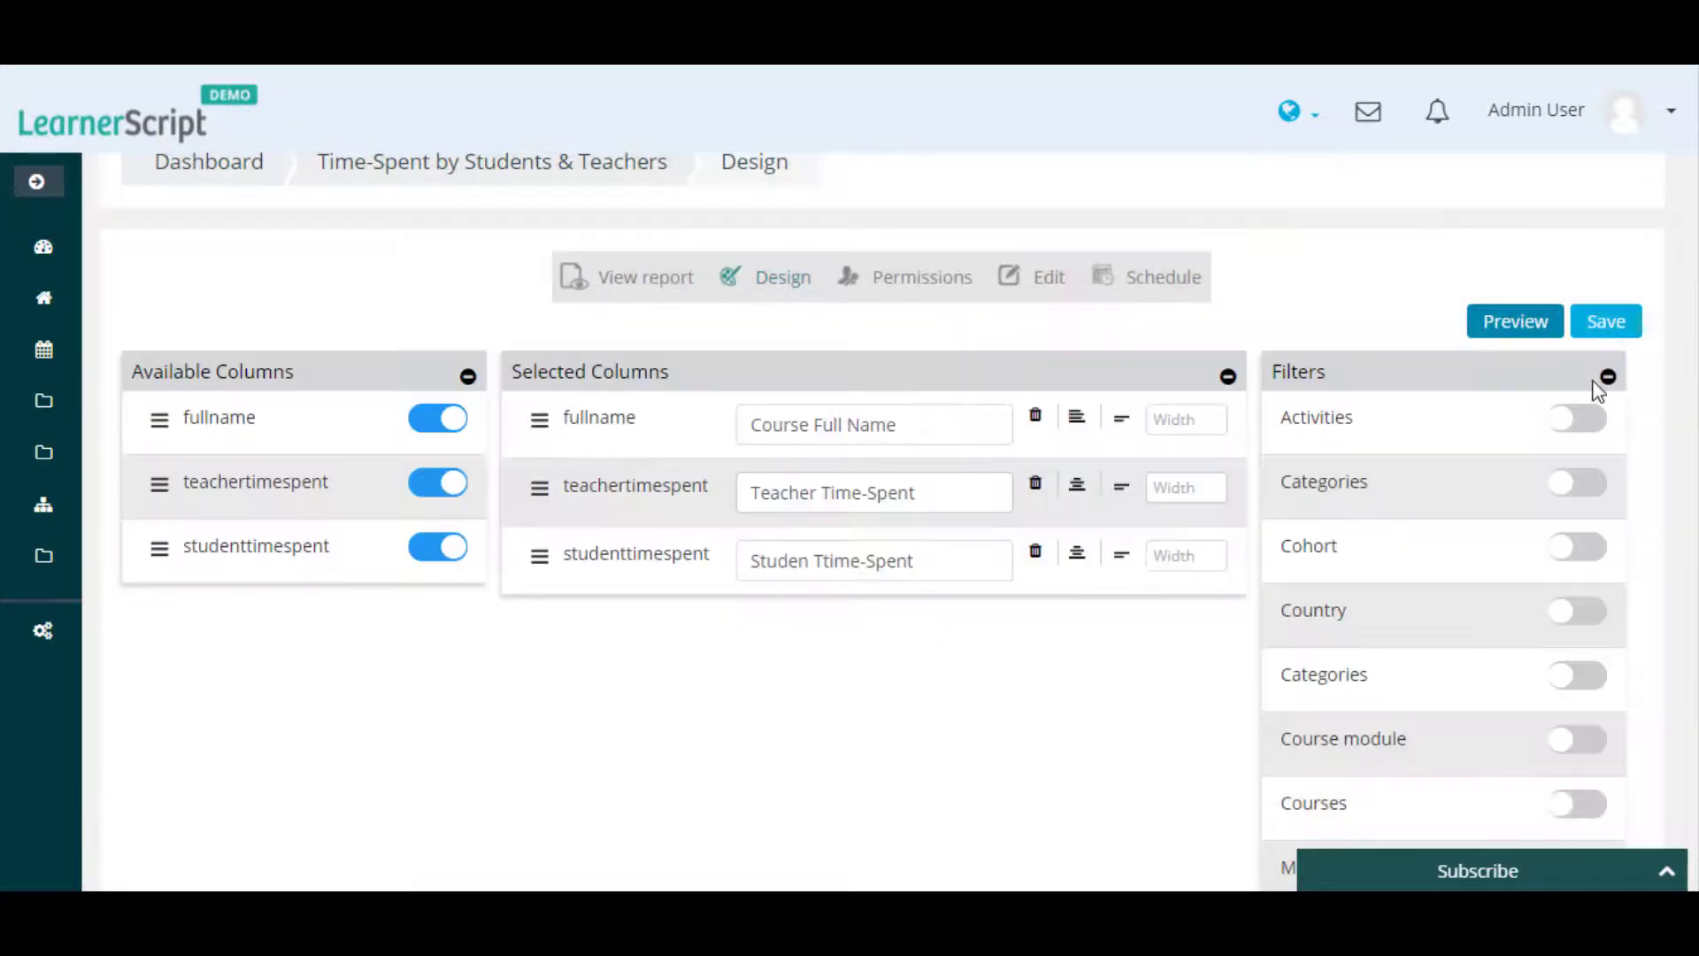
left_click(1605, 321)
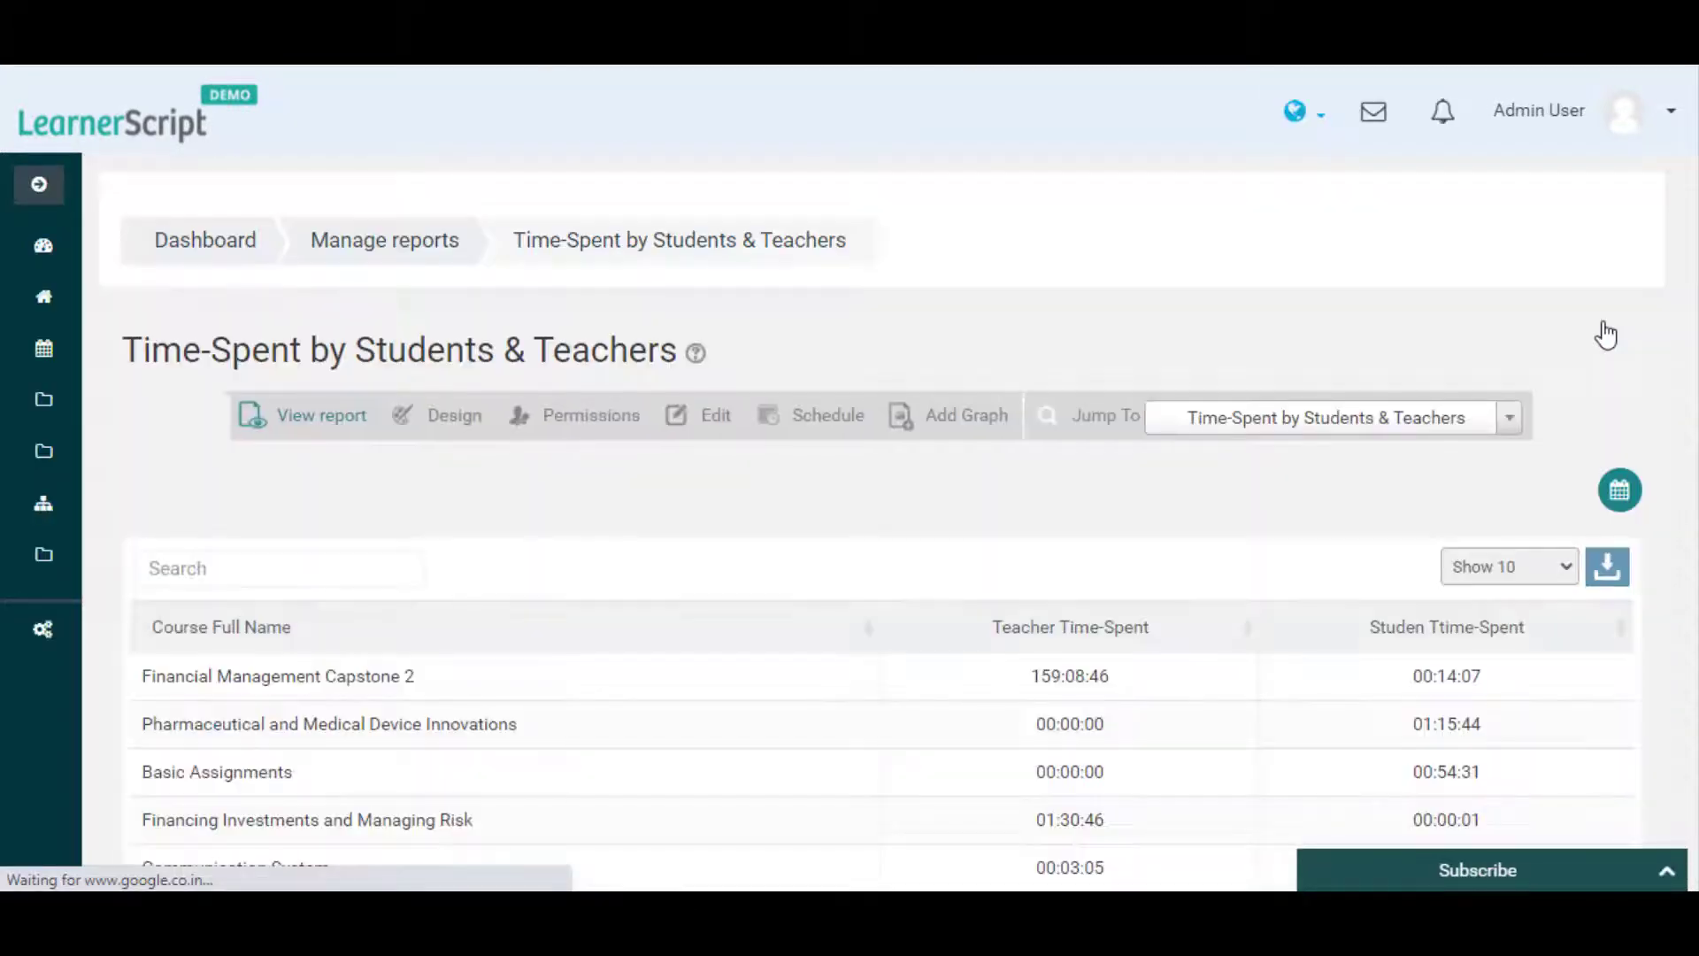
mouse_move(1164, 480)
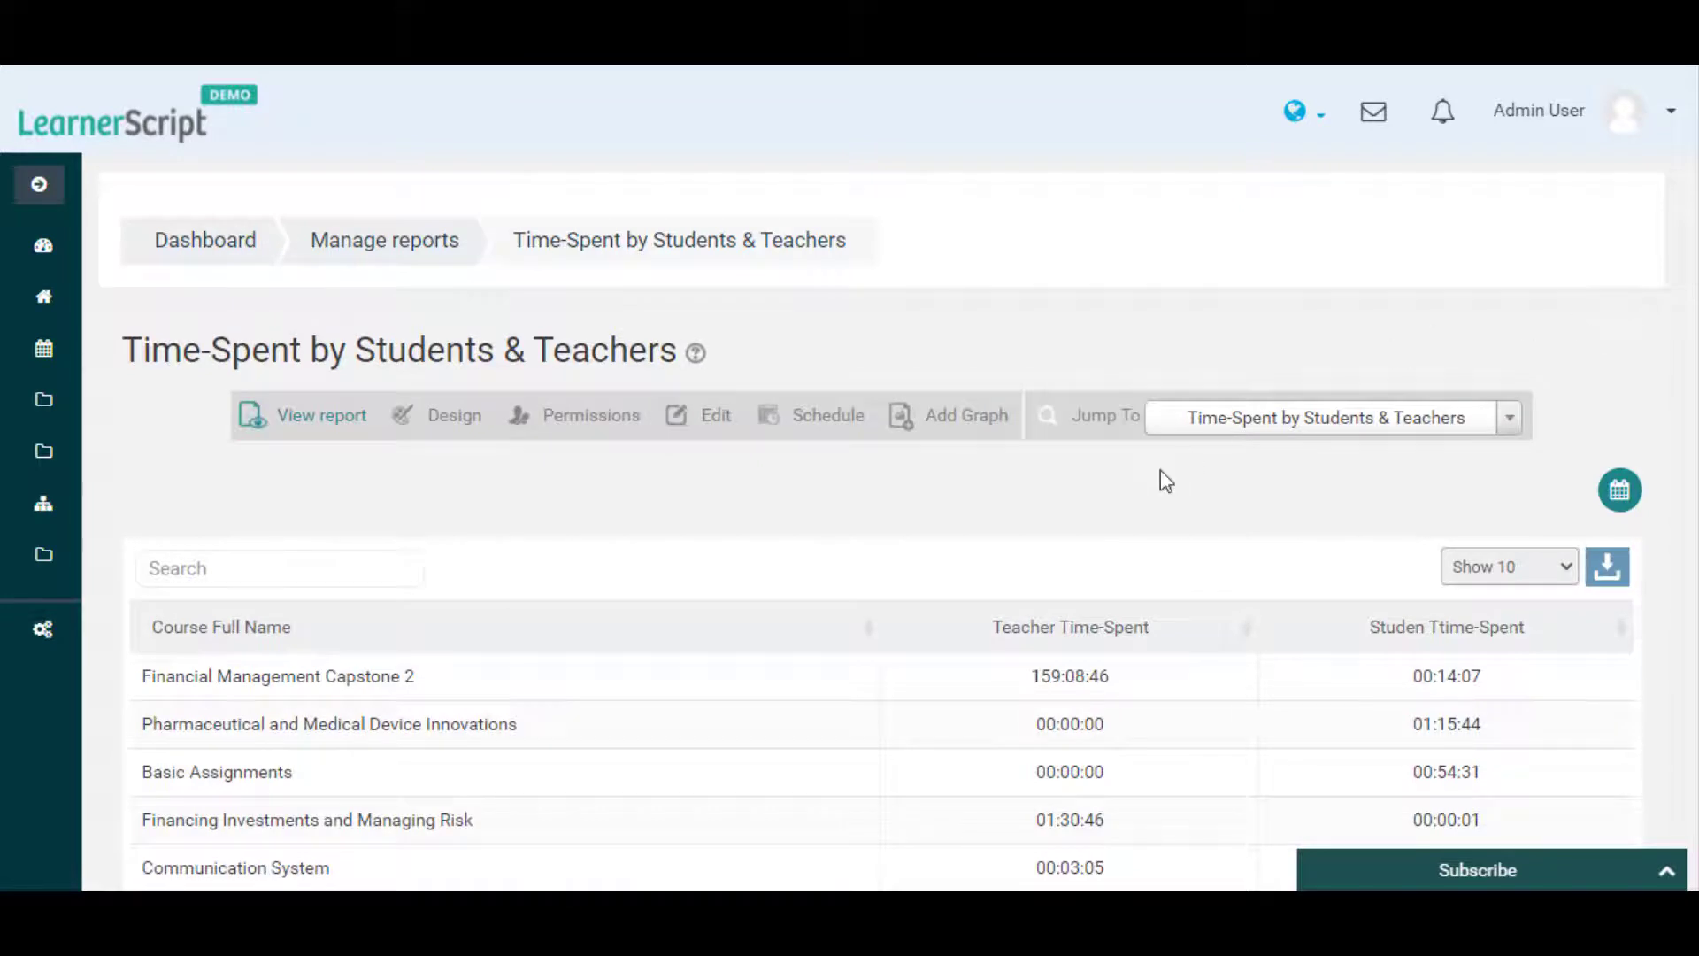
scroll("down", 3)
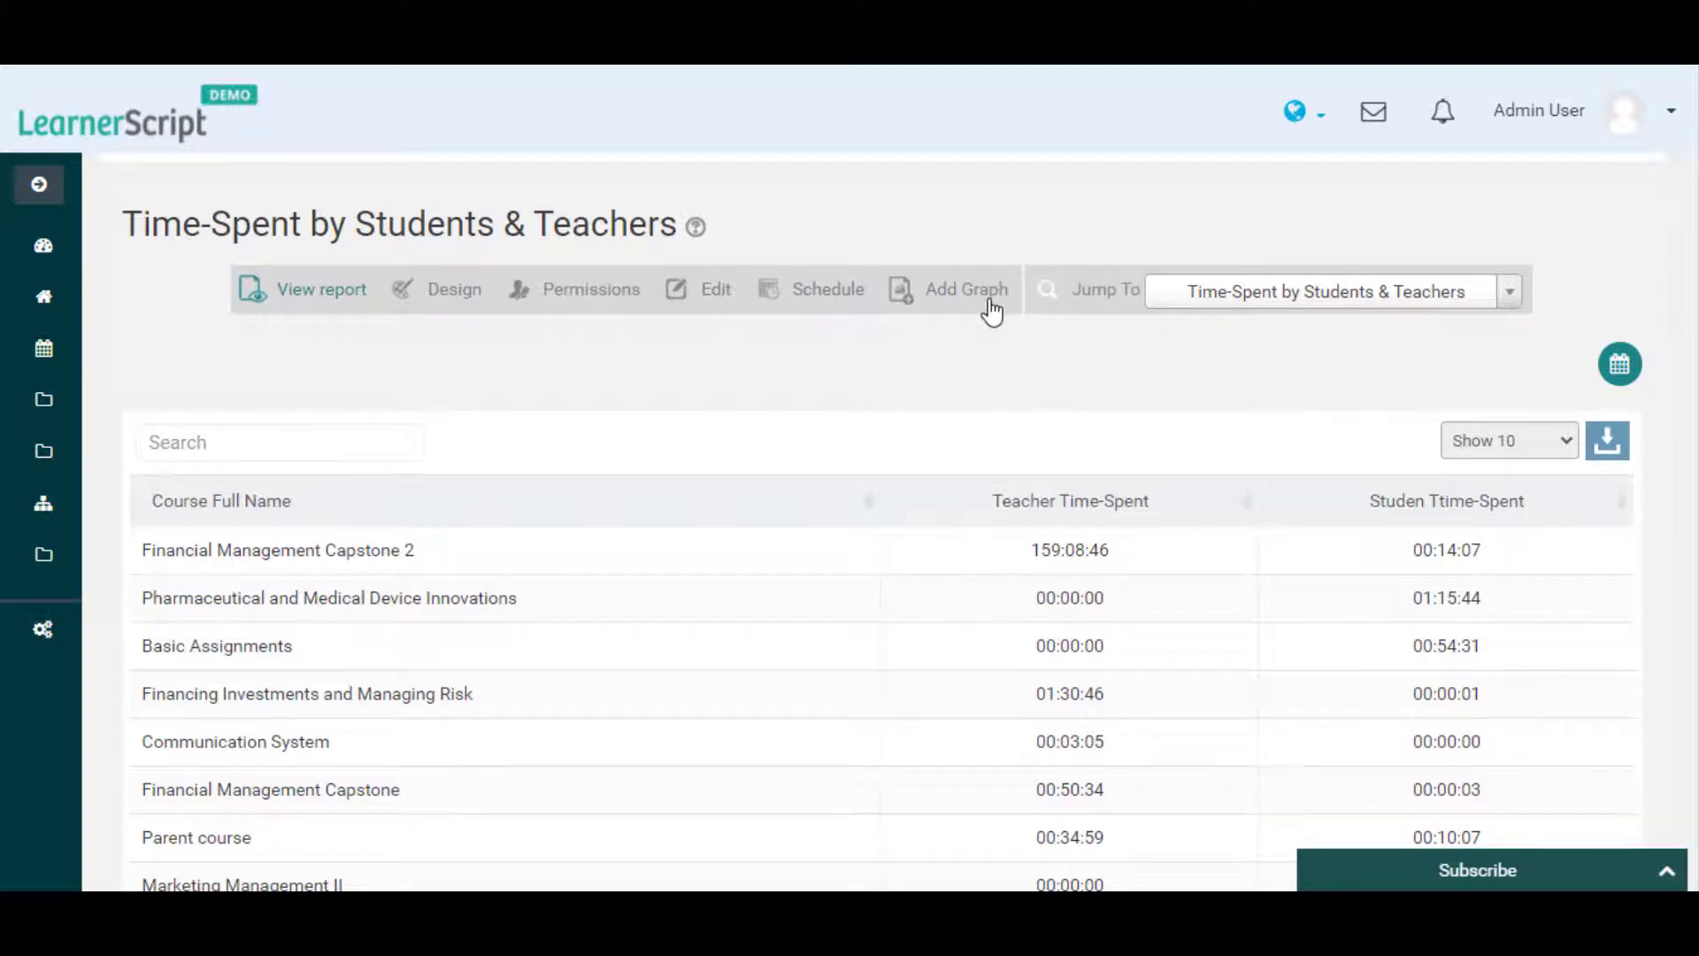
- Add a bar graph 'Time-Spent' with Course Full Name as series and both time-spent columns on the Y axis
left_click(965, 289)
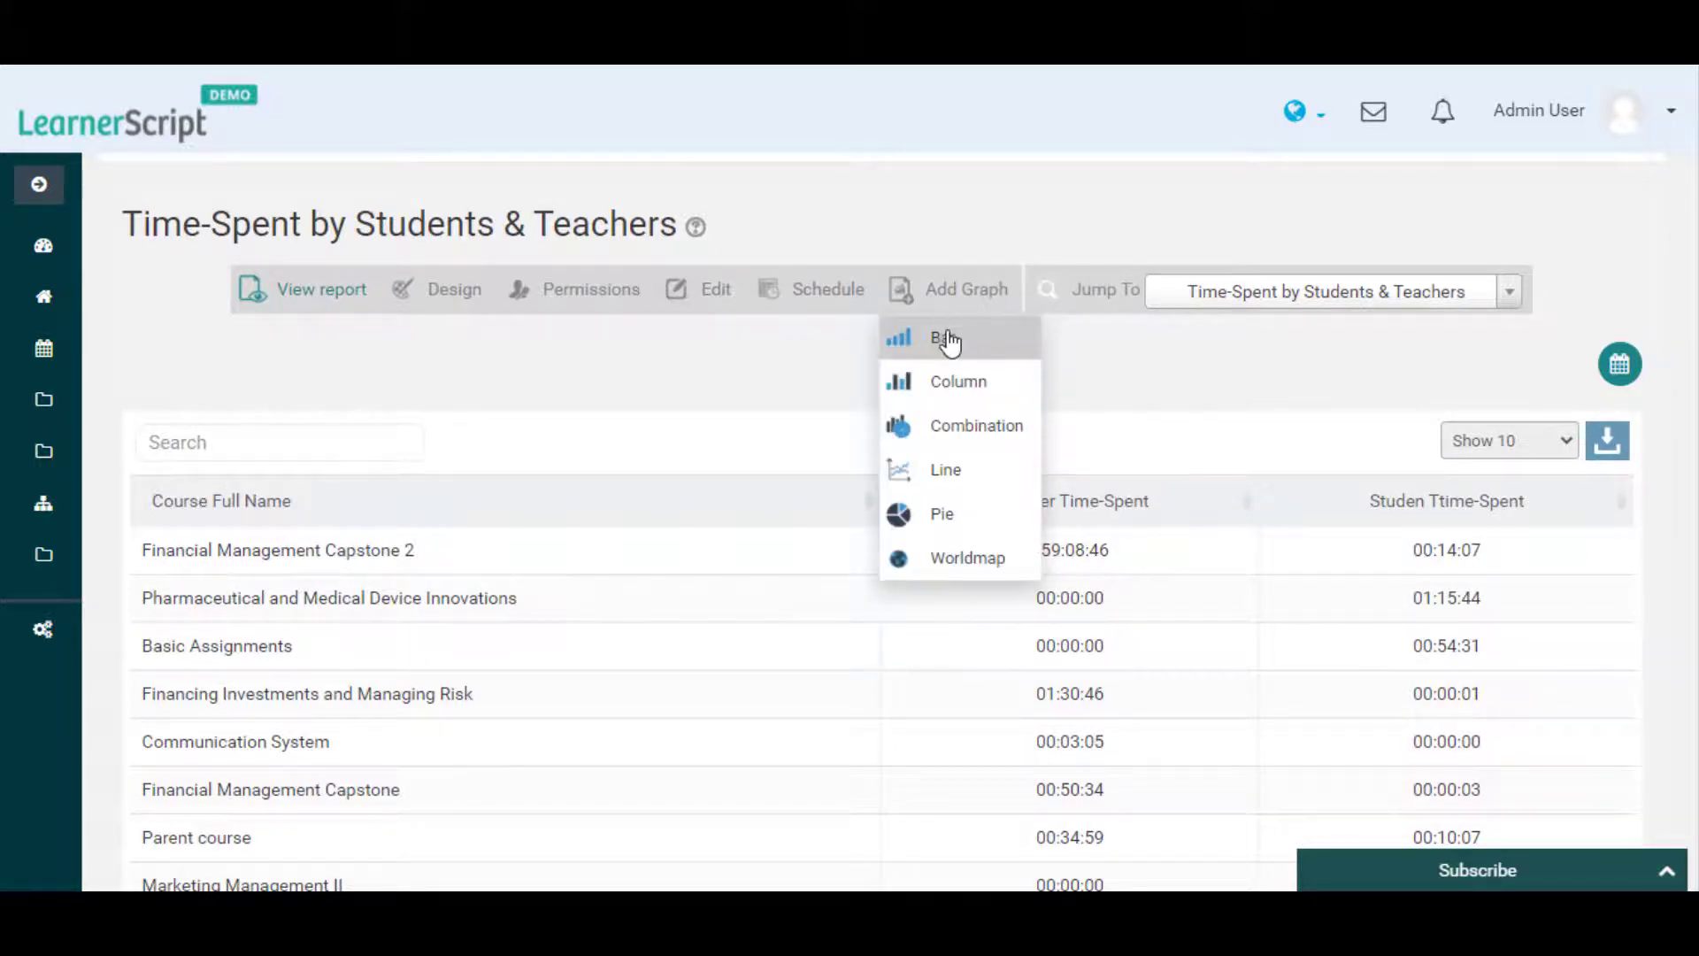
left_click(943, 336)
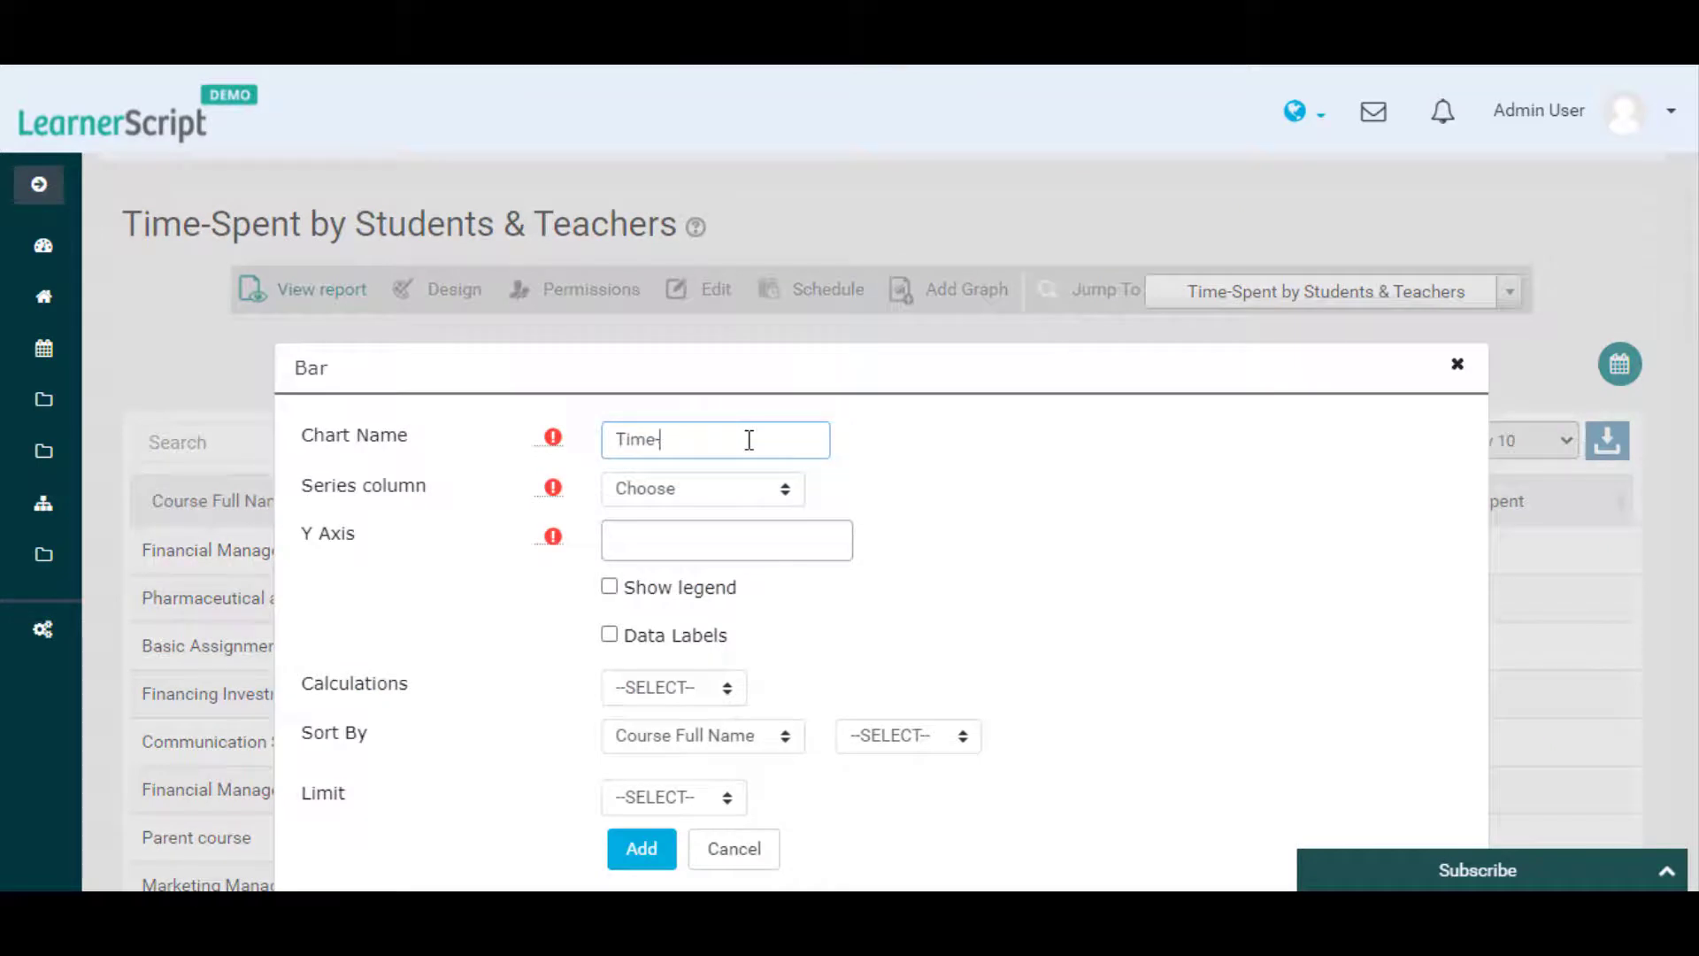
left_click(726, 538)
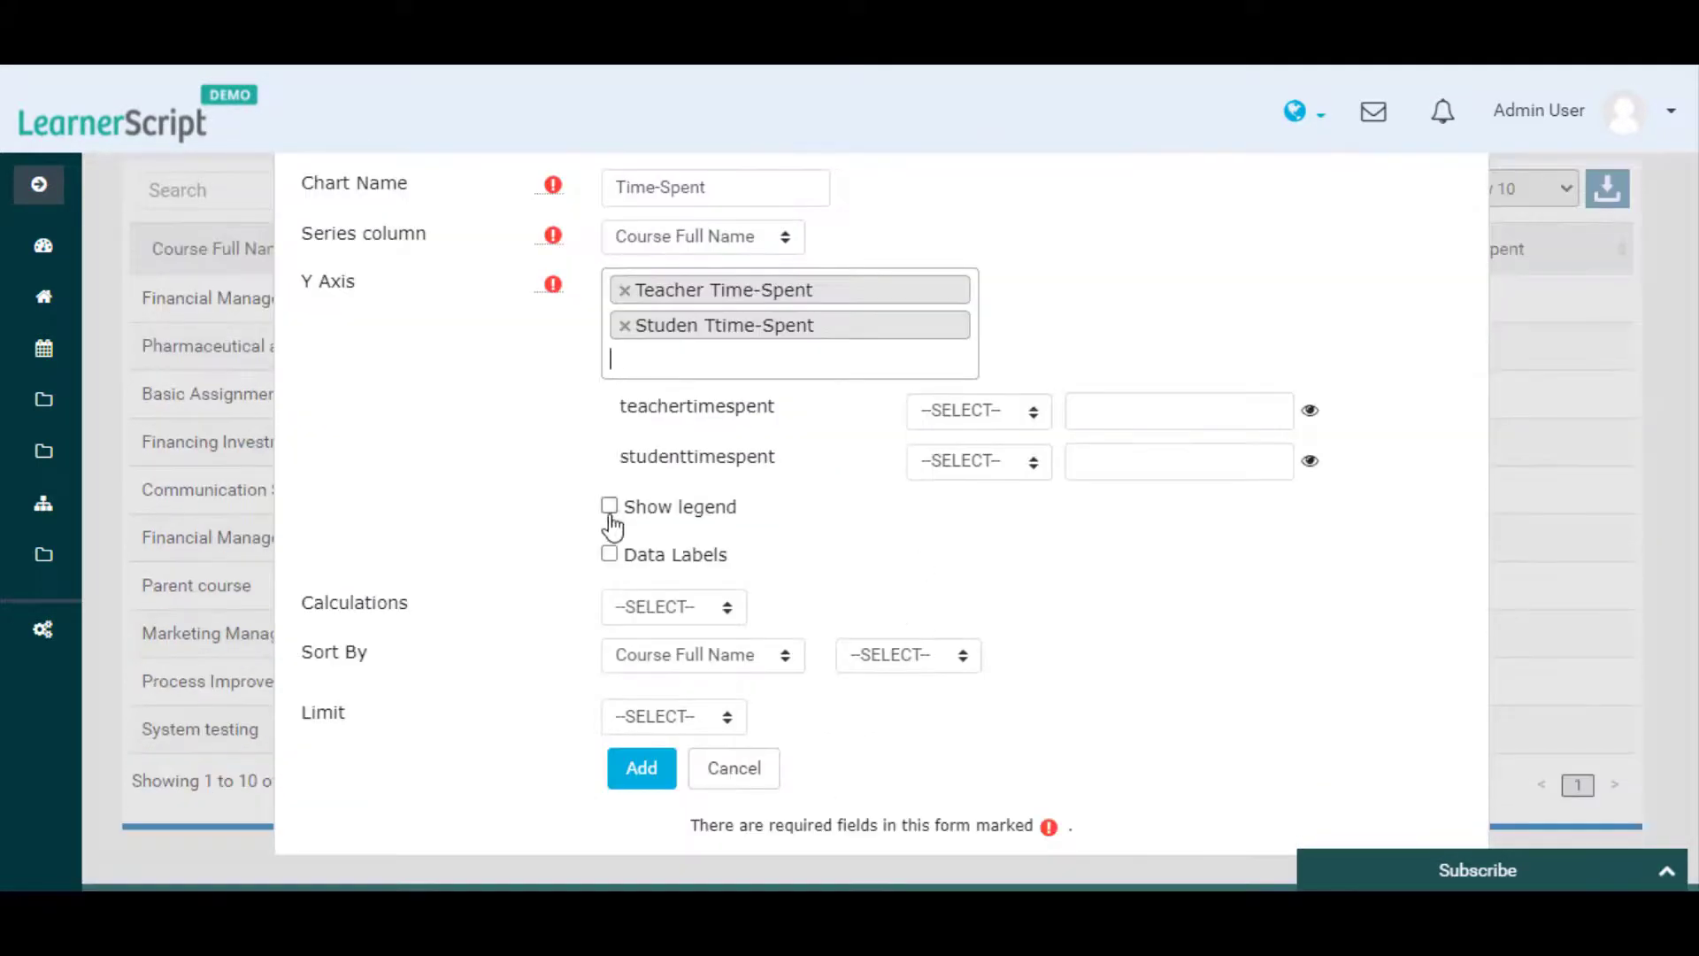
left_click(640, 766)
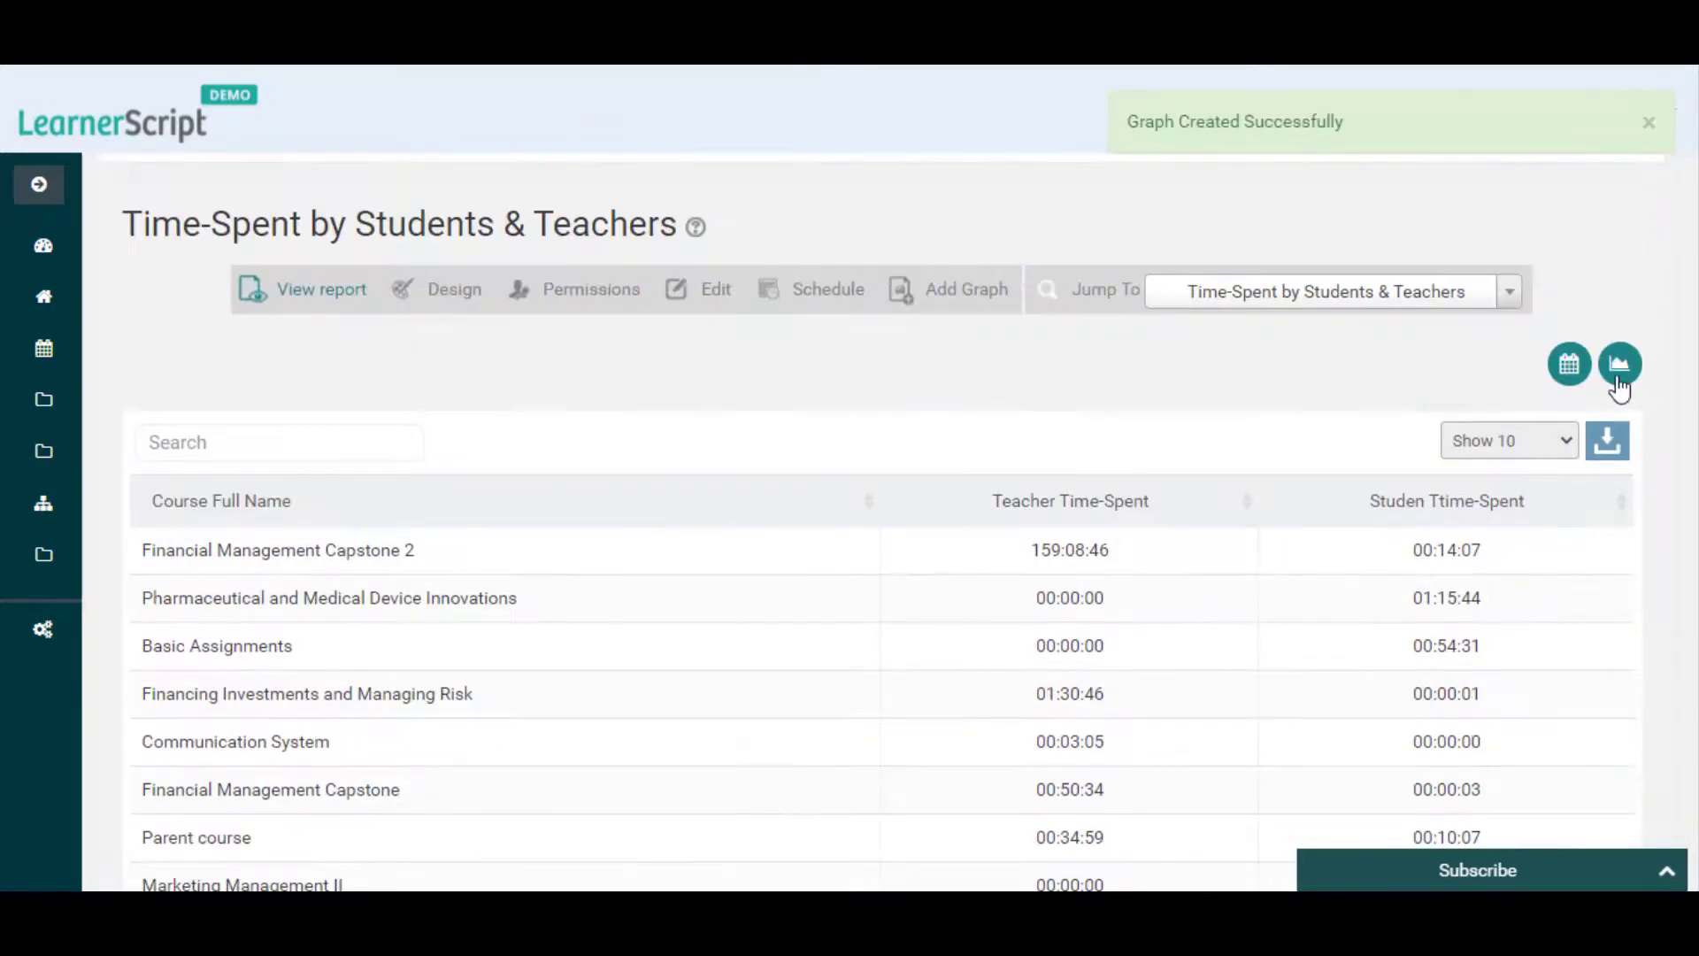
left_click(1620, 365)
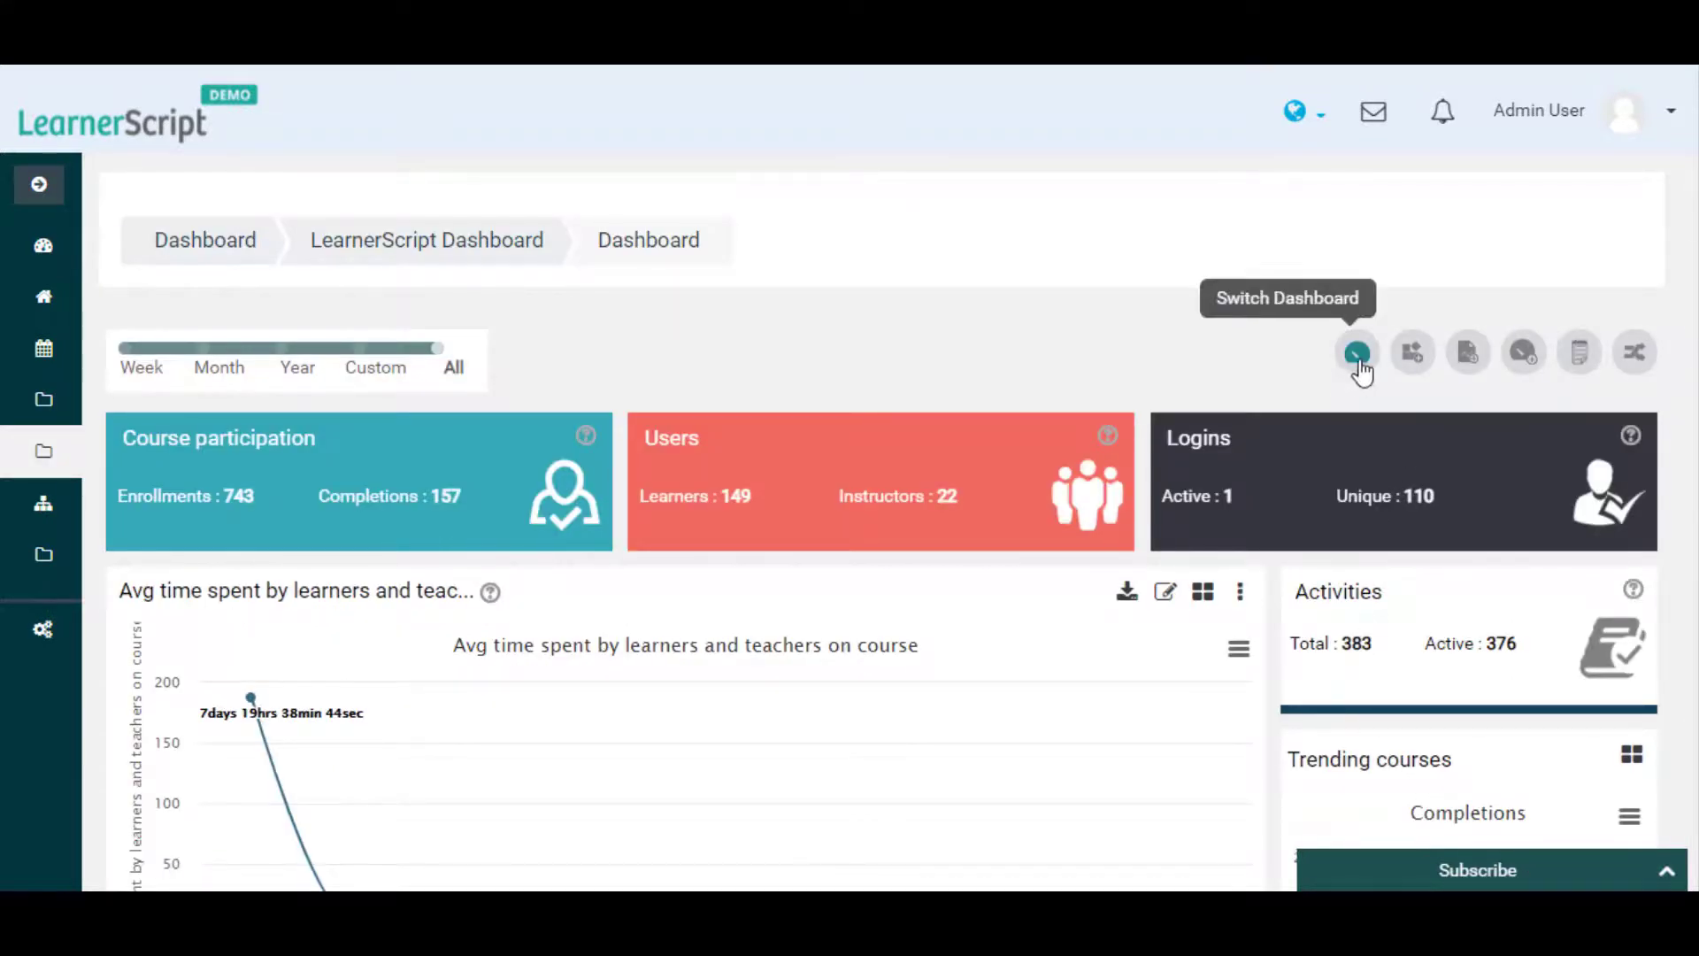
- Switch to the SQL-Dashboard and bring up its Add Widgets / Add Tiles choices
left_click(1357, 352)
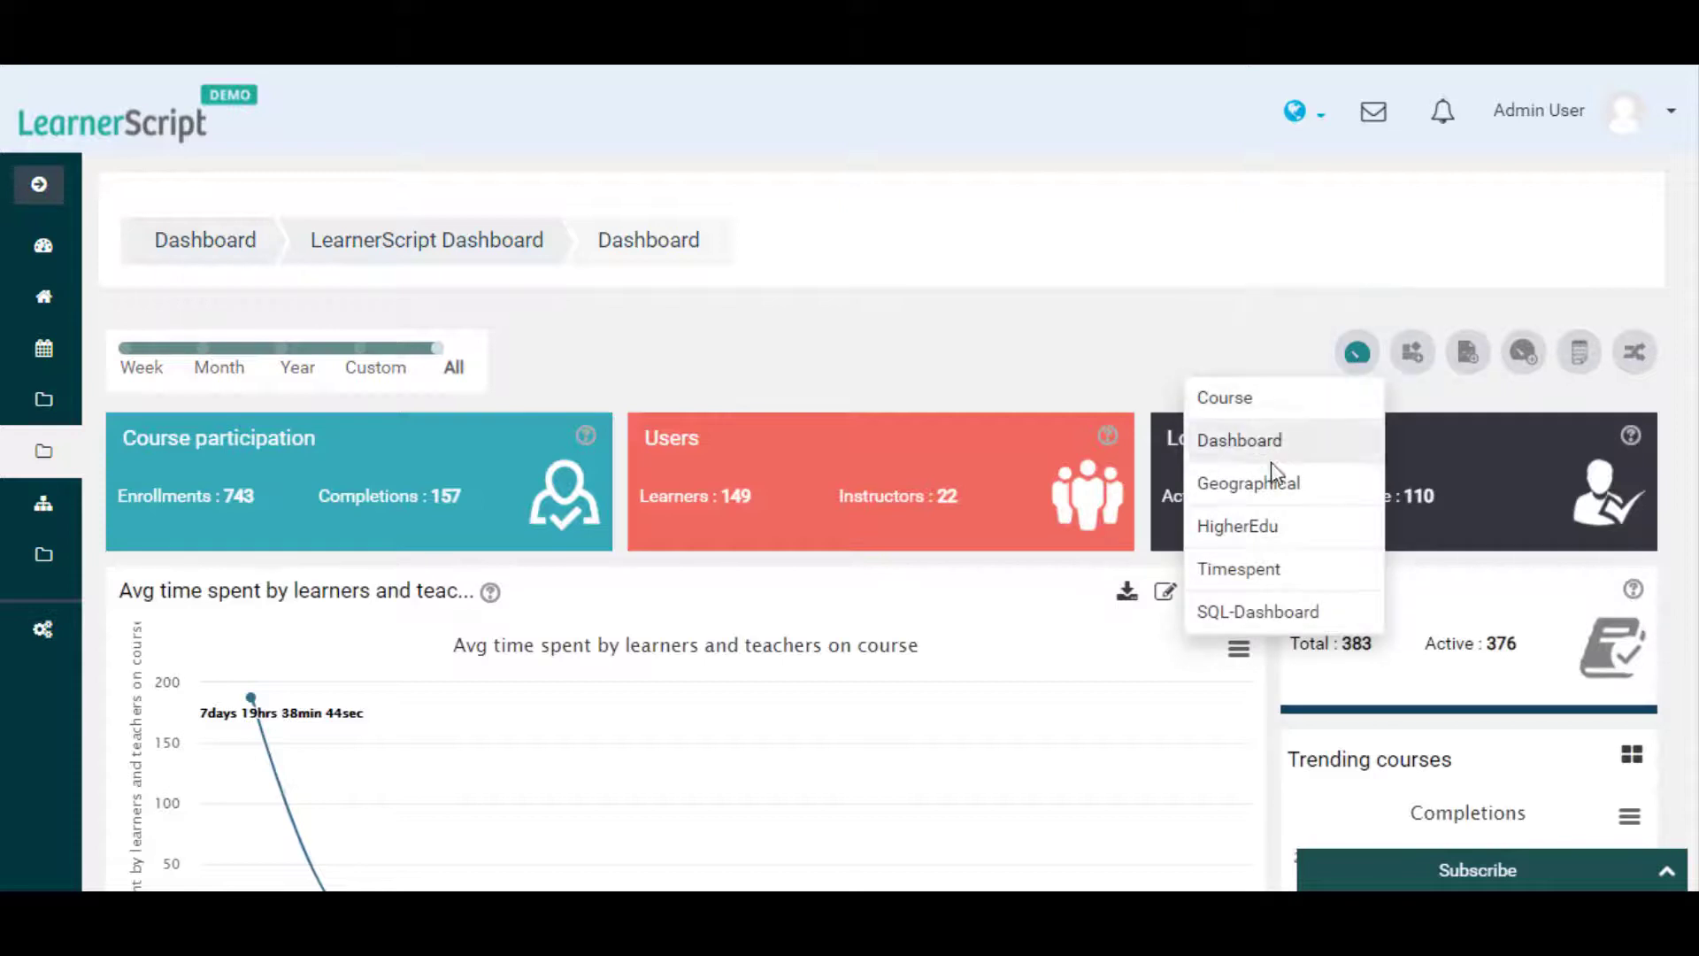
left_click(1256, 610)
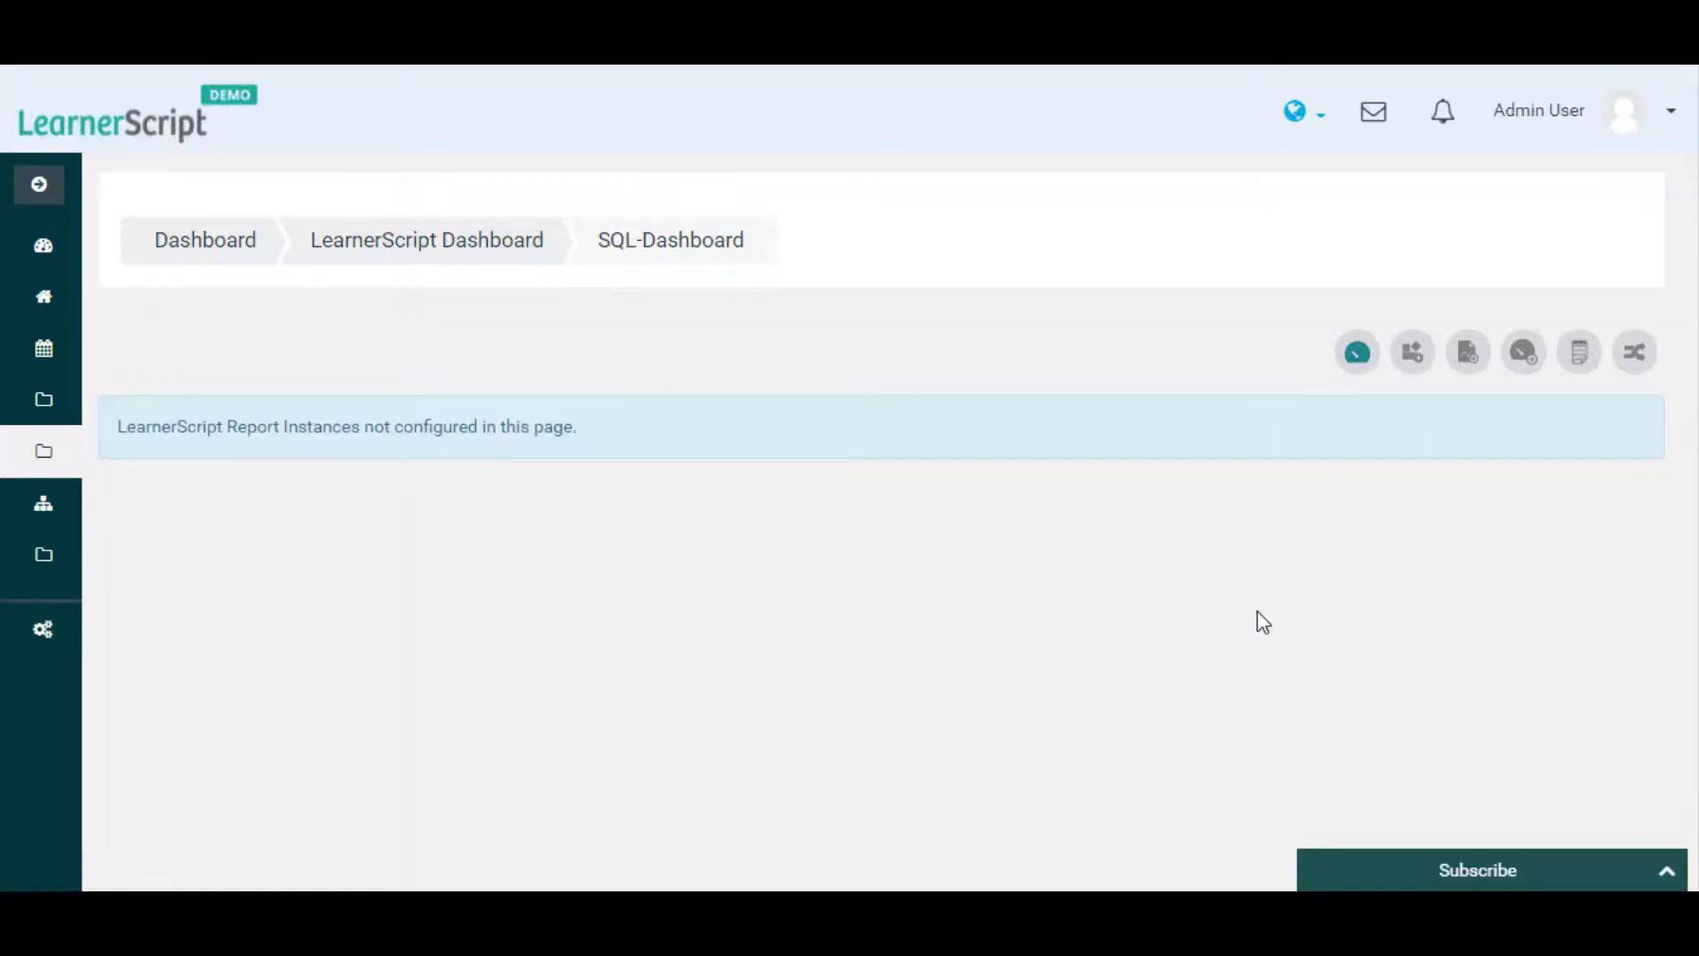
left_click(1412, 351)
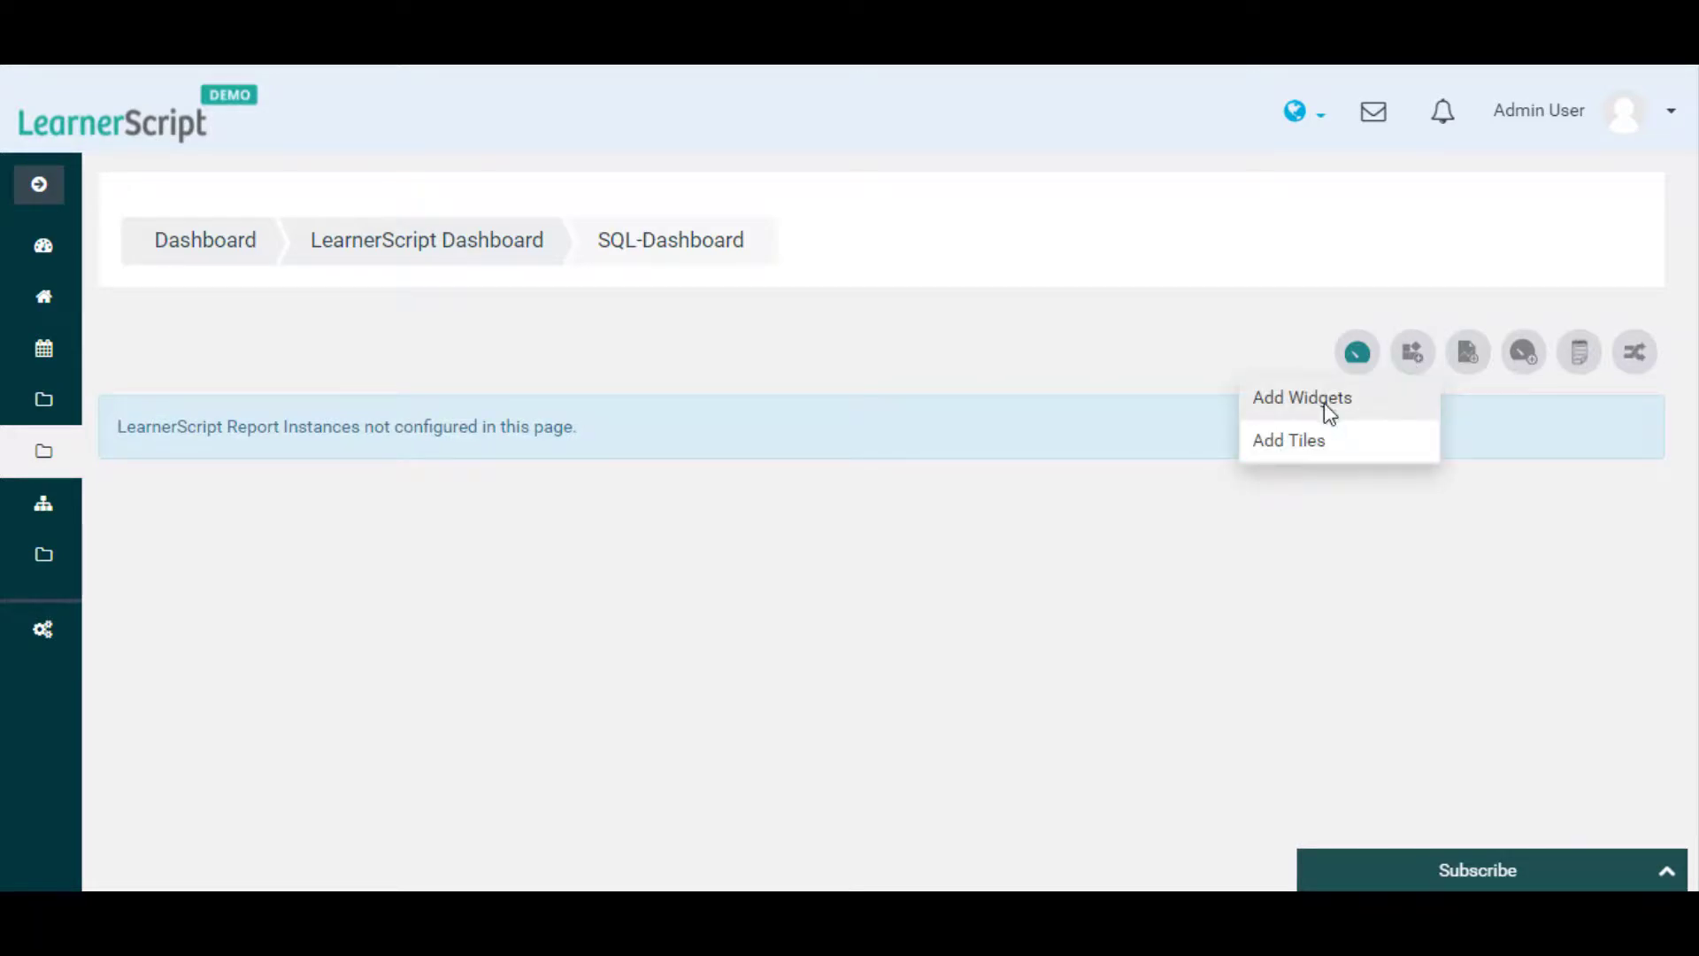
- Add the Time-Spent by Students & Teachers report as a Report table widget to the dashboard
left_click(1301, 398)
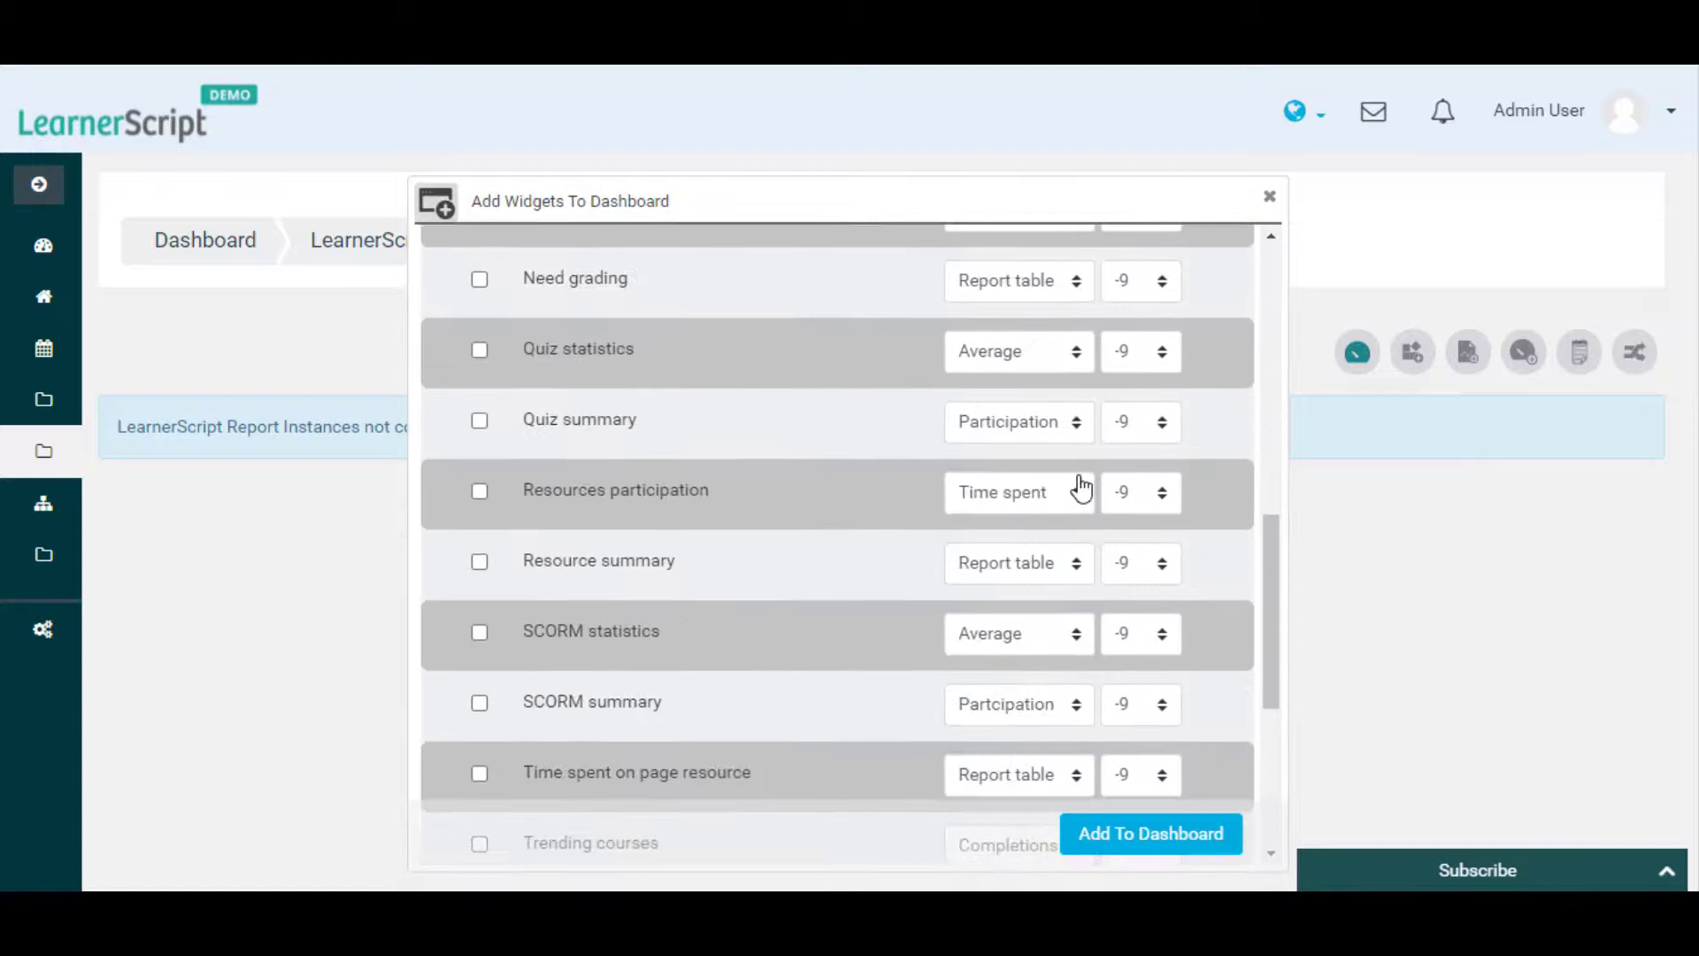
scroll("down", 3)
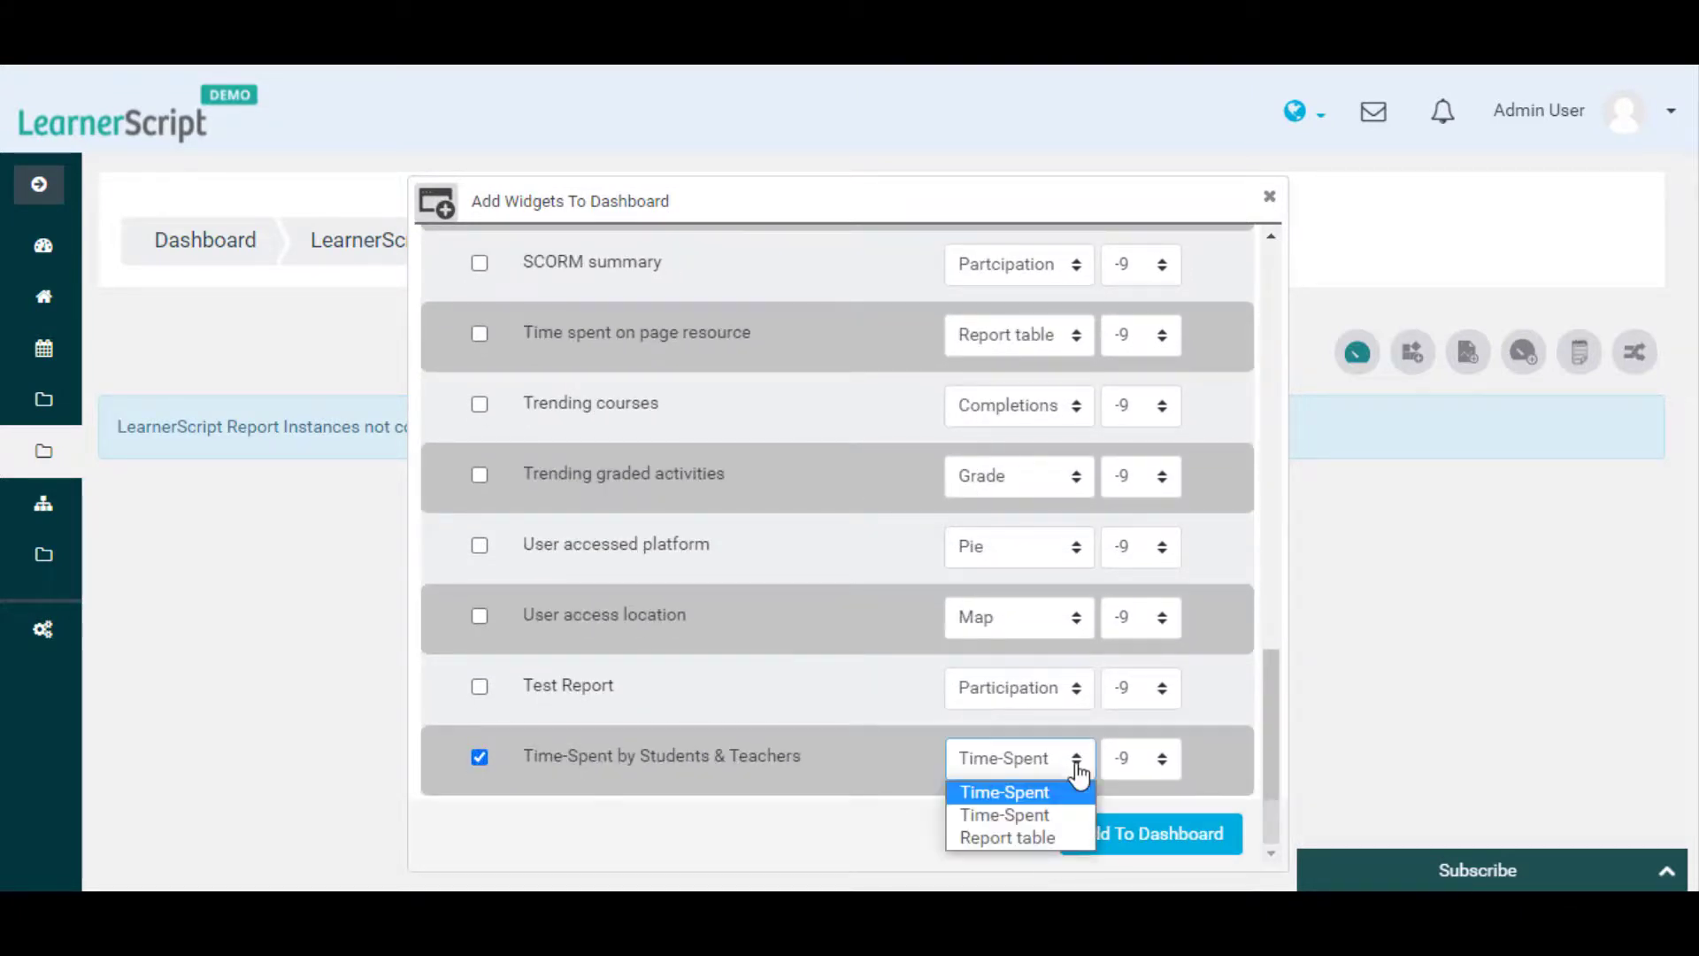
left_click(1007, 837)
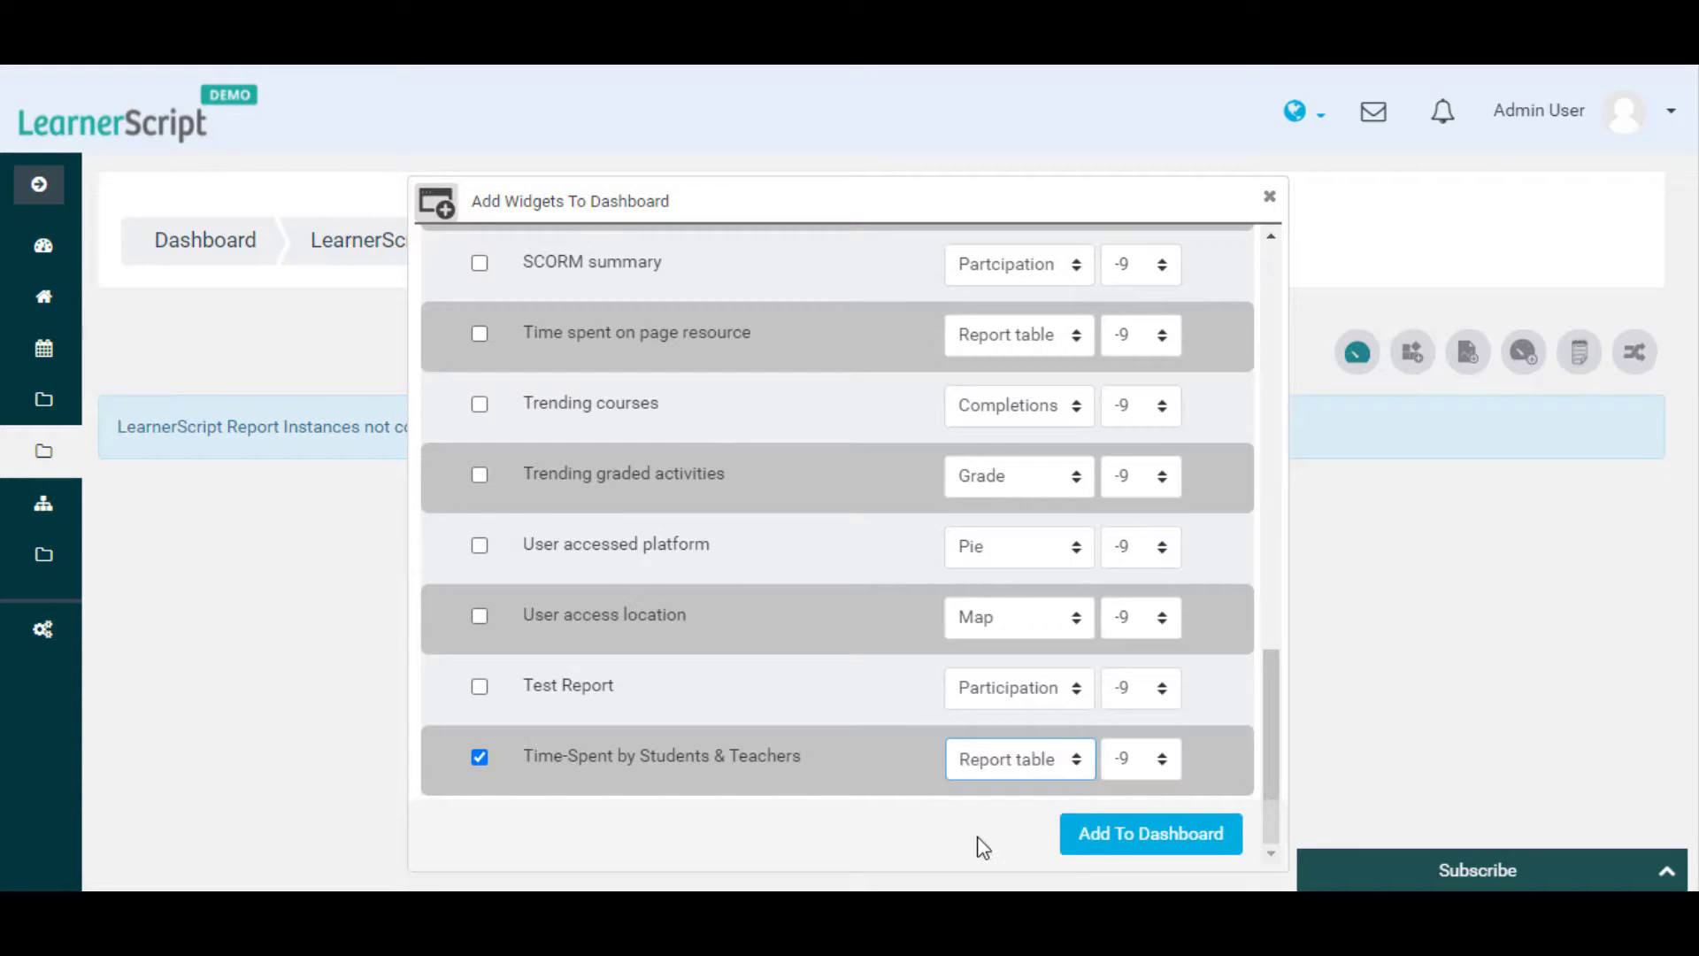
left_click(1150, 833)
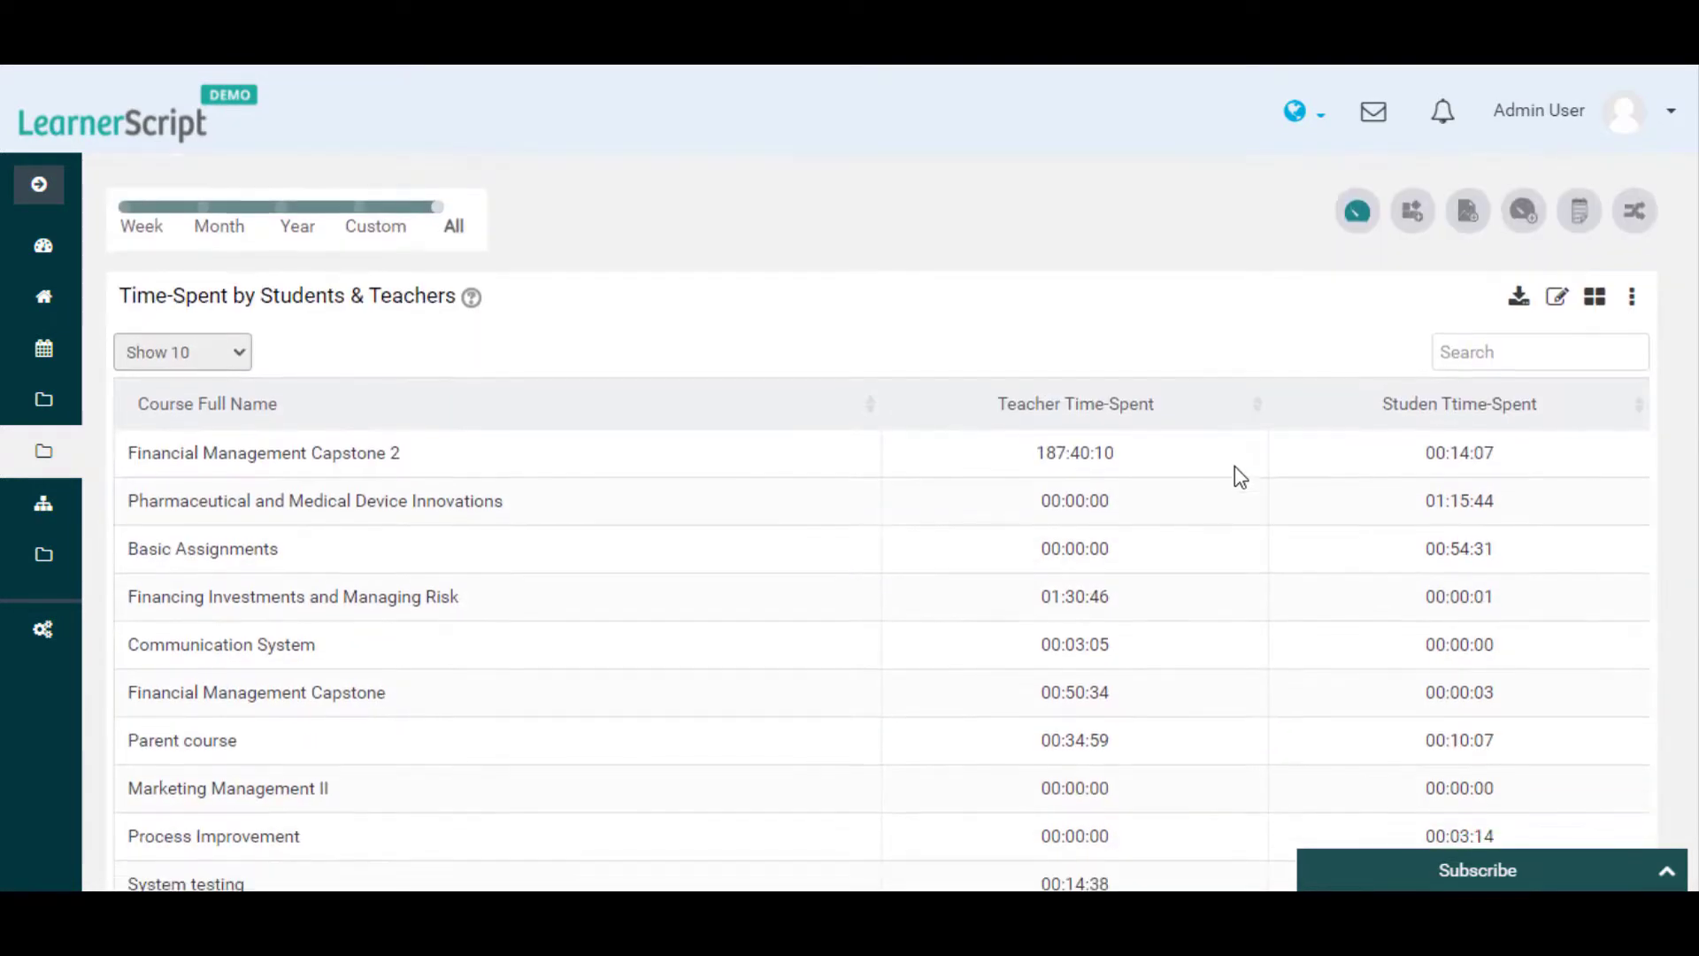
scroll("down", 3)
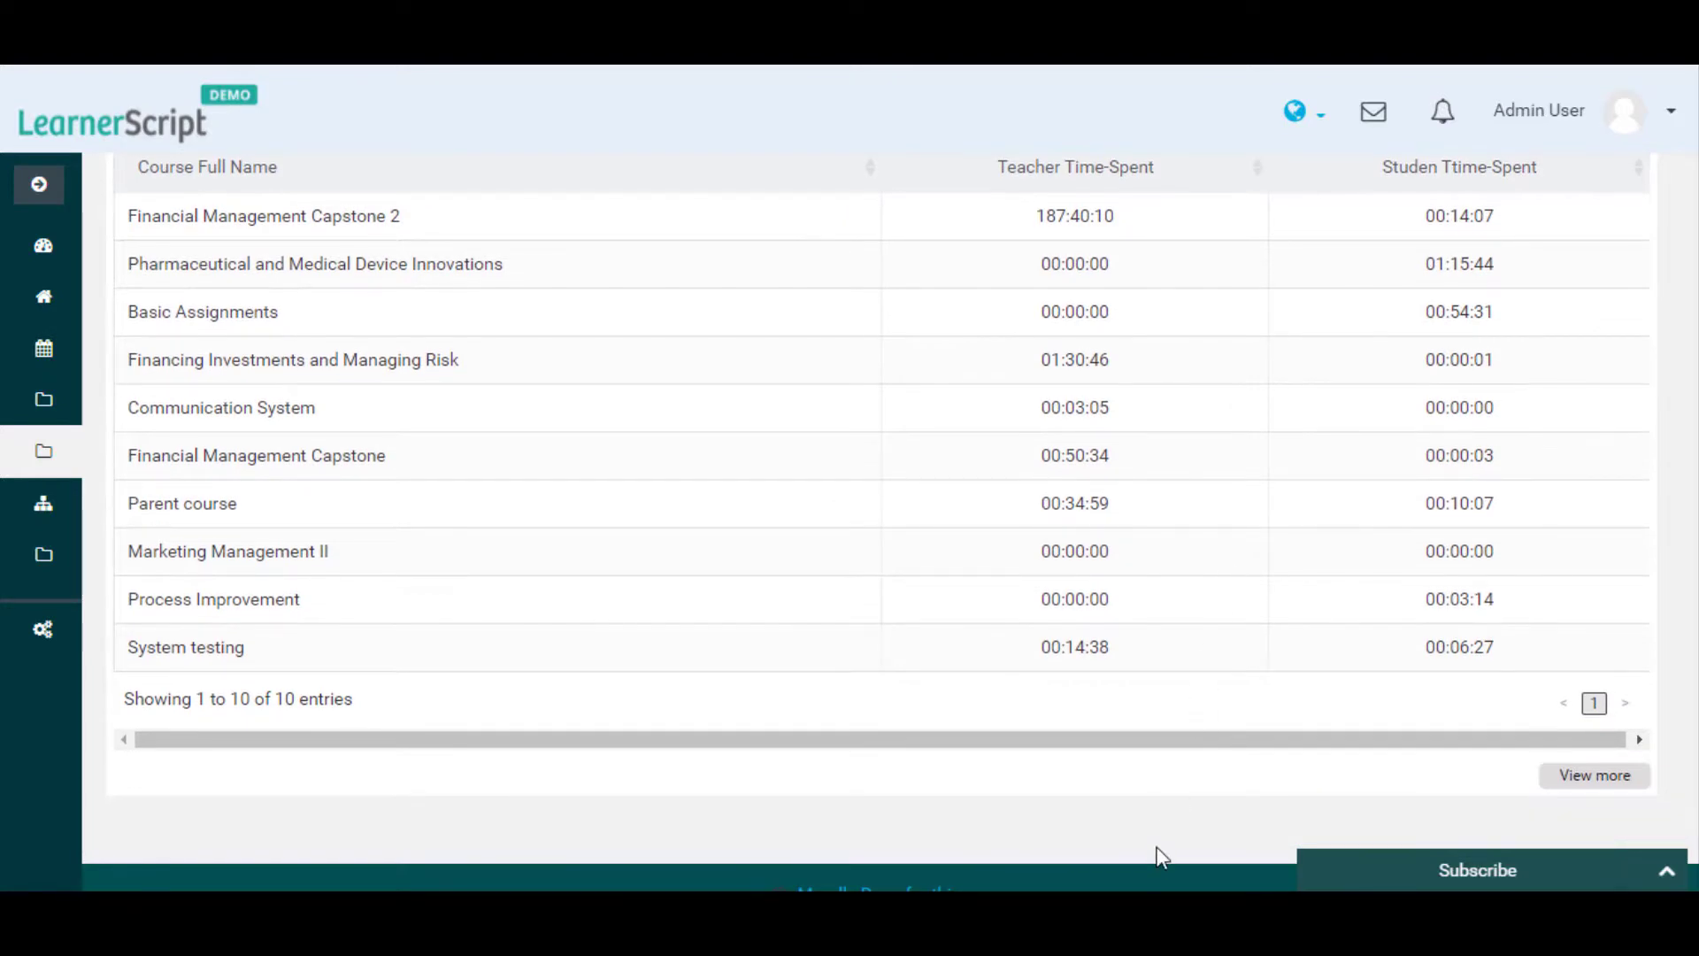